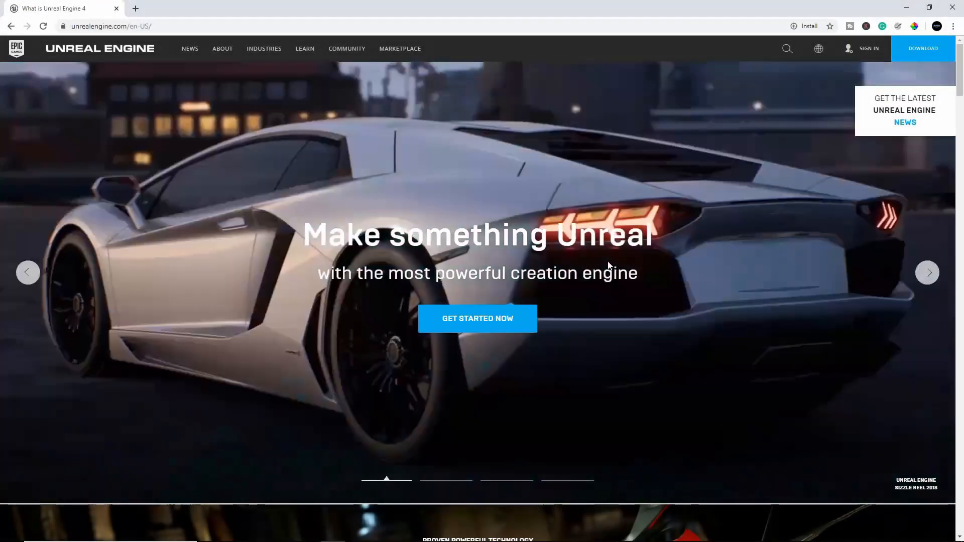
{"action": "mouse_move", "coordinate": [917, 50]}
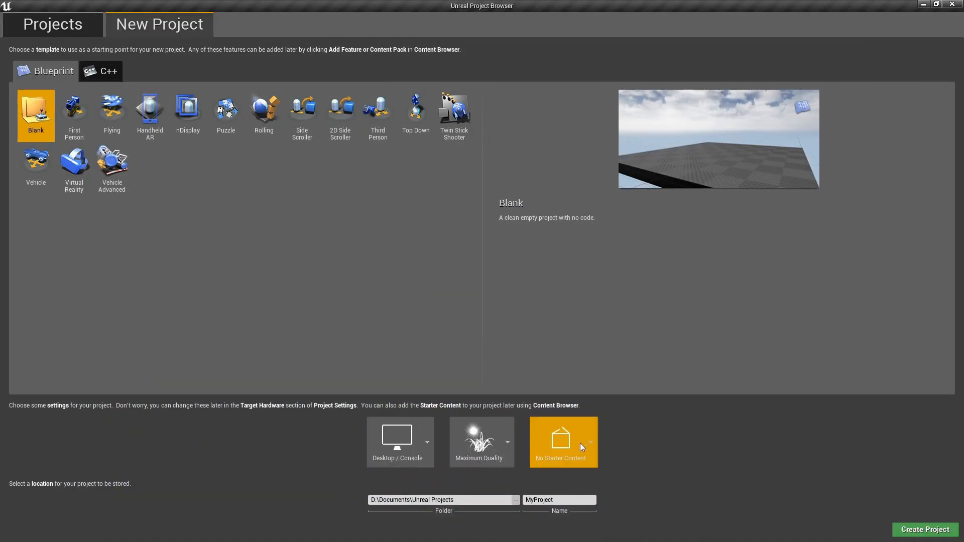
Create a Blank project named SwordHits with No Starter Content.
{"action": "left_click", "coordinate": [590, 442]}
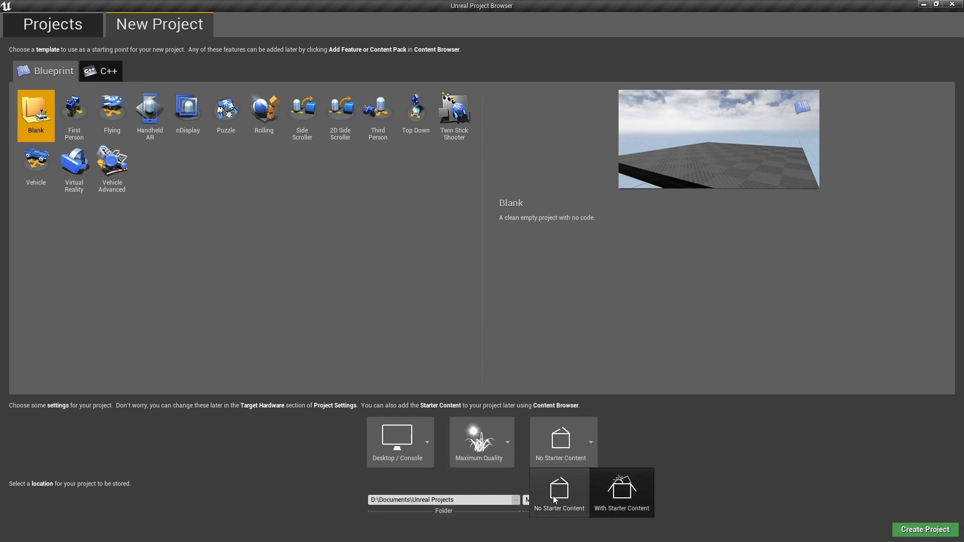
{"action": "left_click", "coordinate": [558, 492]}
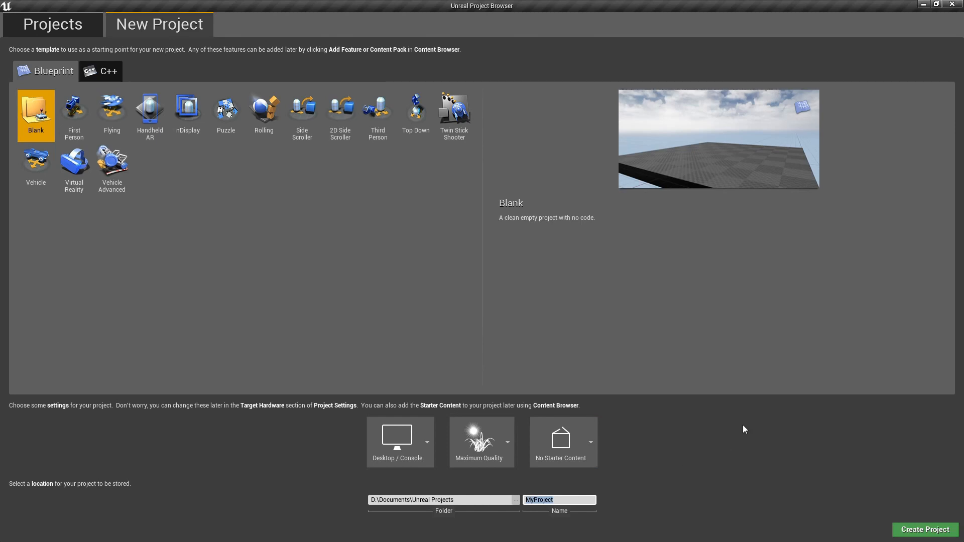
{"action": "type", "text": "S"}
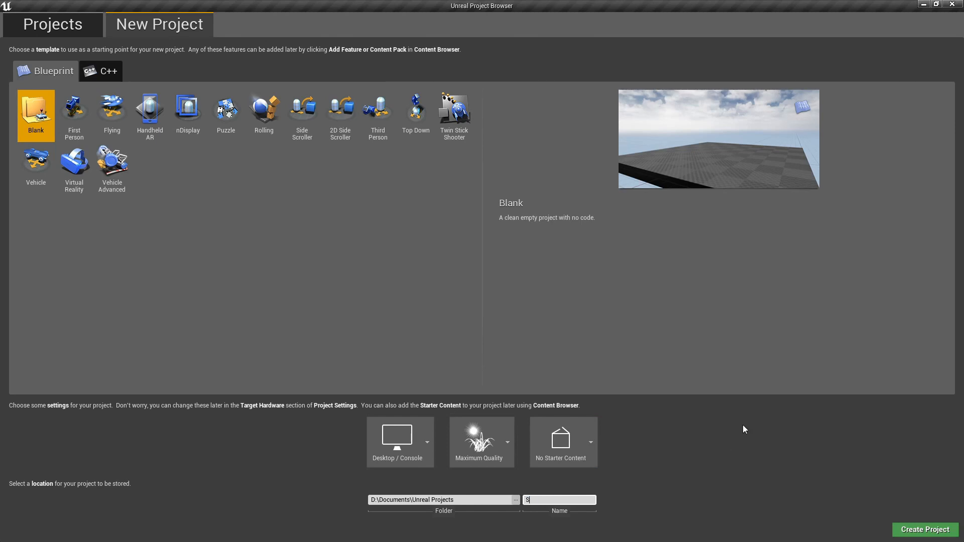
{"action": "type", "text": "wordHits"}
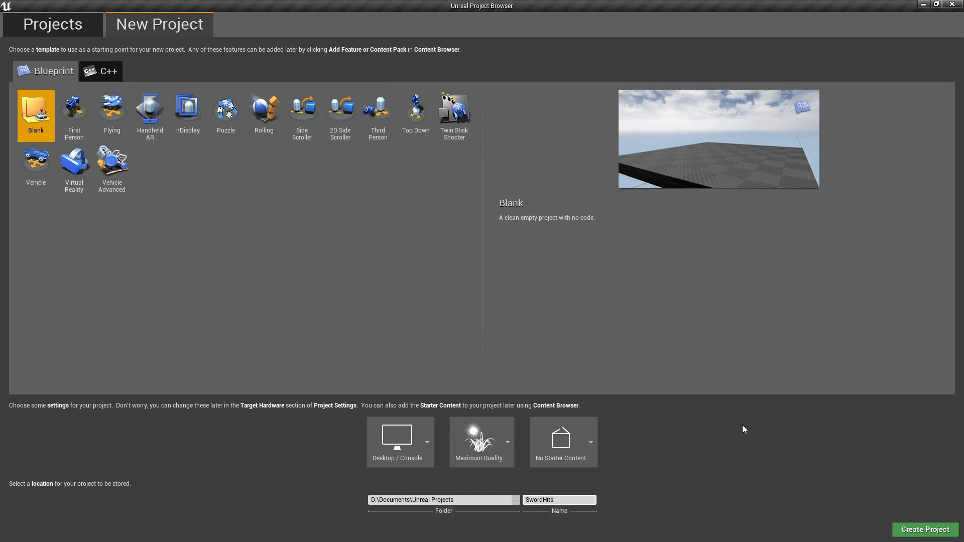
{"action": "mouse_move", "coordinate": [794, 460]}
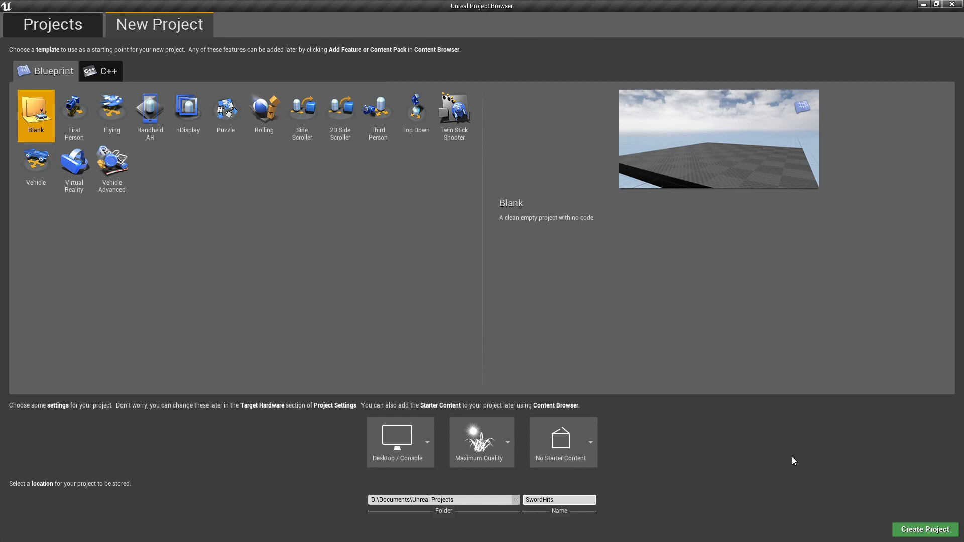
{"action": "left_click", "coordinate": [925, 530]}
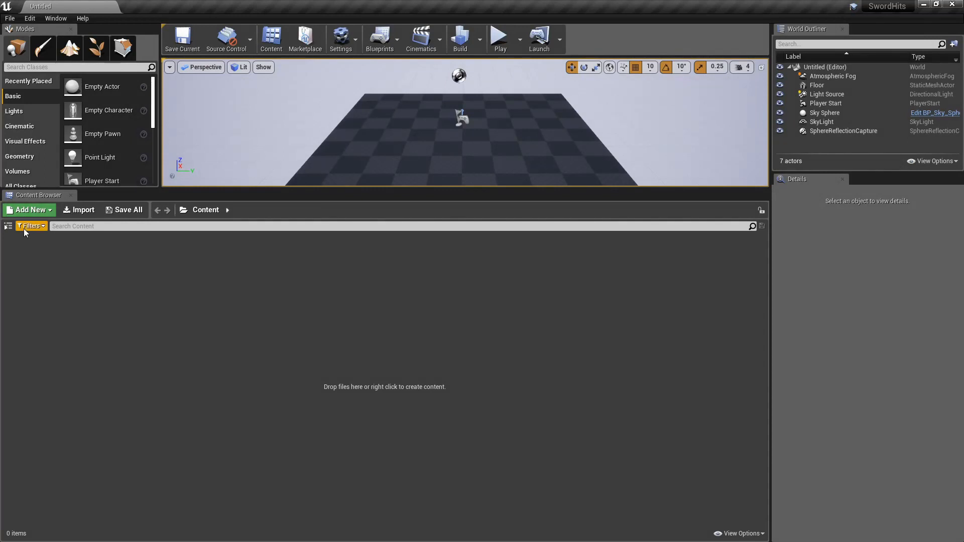
{"action": "mouse_move", "coordinate": [7, 226]}
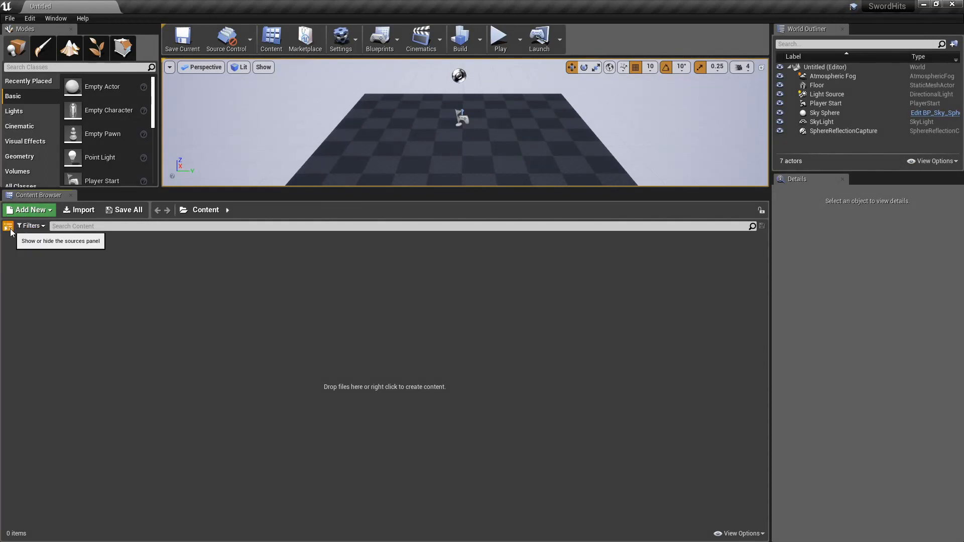
Show the sources panel and create a SwordHitsSoundPack folder under Content.
{"action": "left_click", "coordinate": [7, 227]}
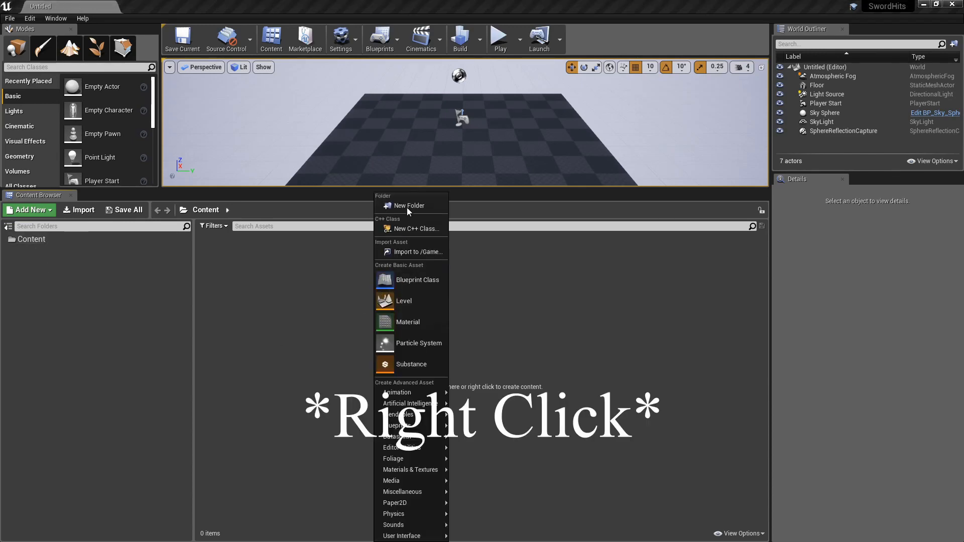
{"action": "left_click", "coordinate": [409, 205]}
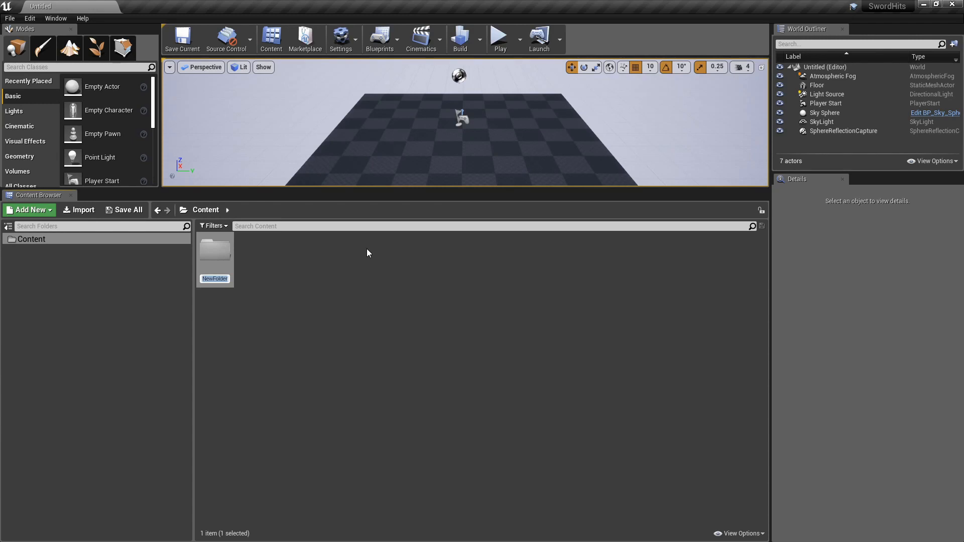
{"action": "type", "text": "SwordHitsSoundPack"}
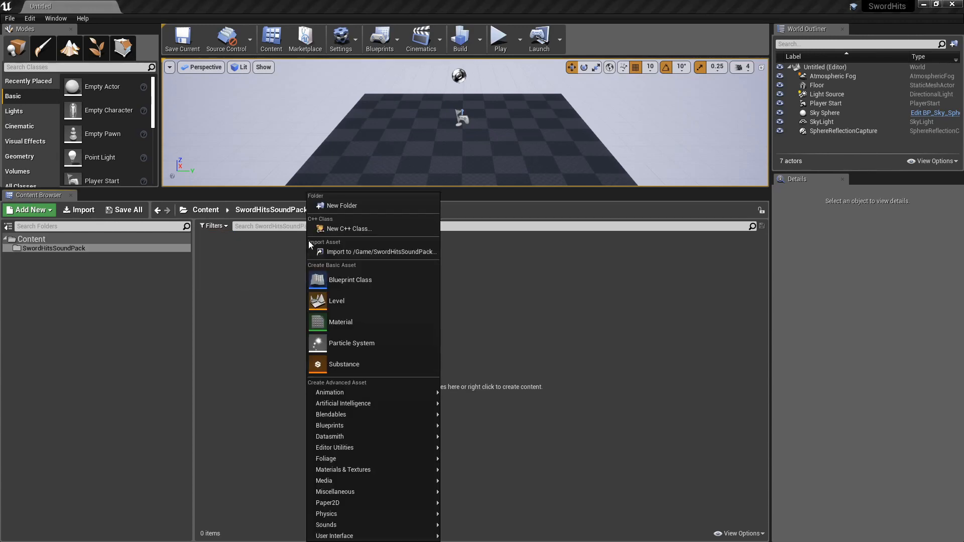
Add wav and cues subfolders inside SwordHitsSoundPack.
{"action": "left_click", "coordinate": [342, 205]}
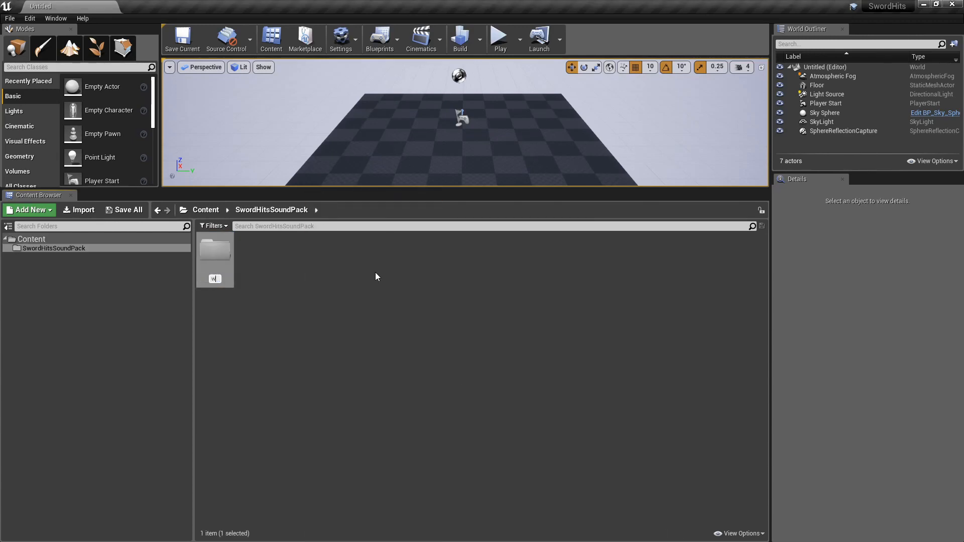
{"action": "left_click", "coordinate": [29, 210]}
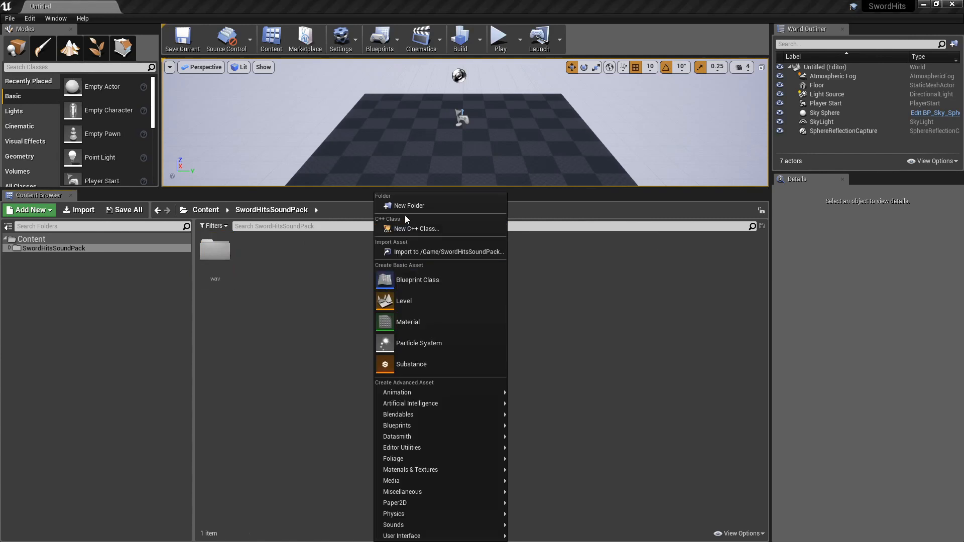
{"action": "left_click", "coordinate": [409, 205]}
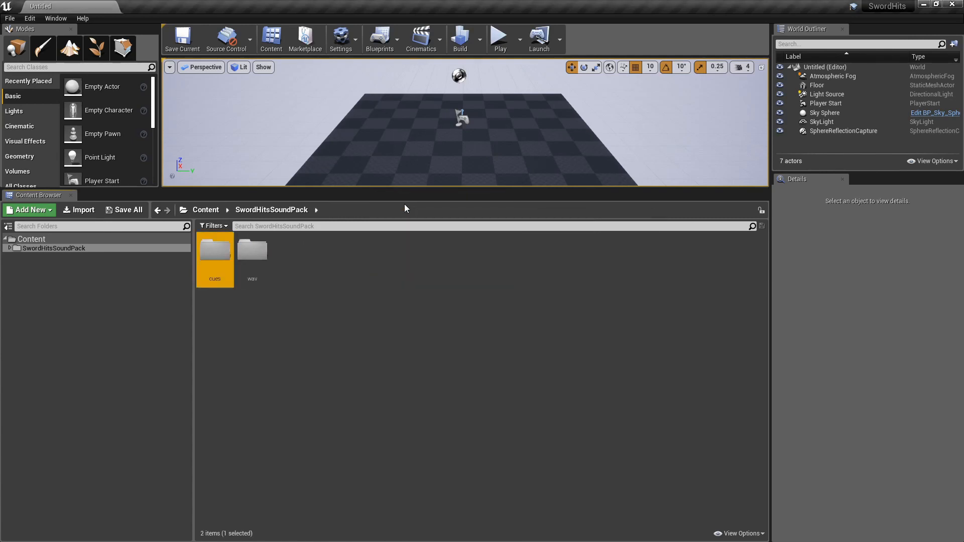
{"action": "left_click", "coordinate": [54, 248]}
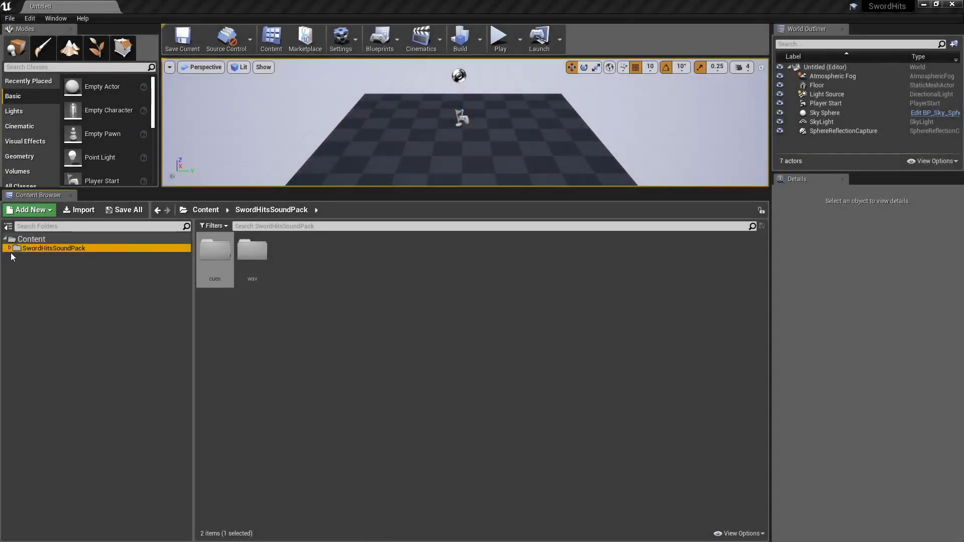
Expand SwordHitsSoundPack and browse the imported wav Session02 and Session01 folders.
{"action": "left_click", "coordinate": [9, 248]}
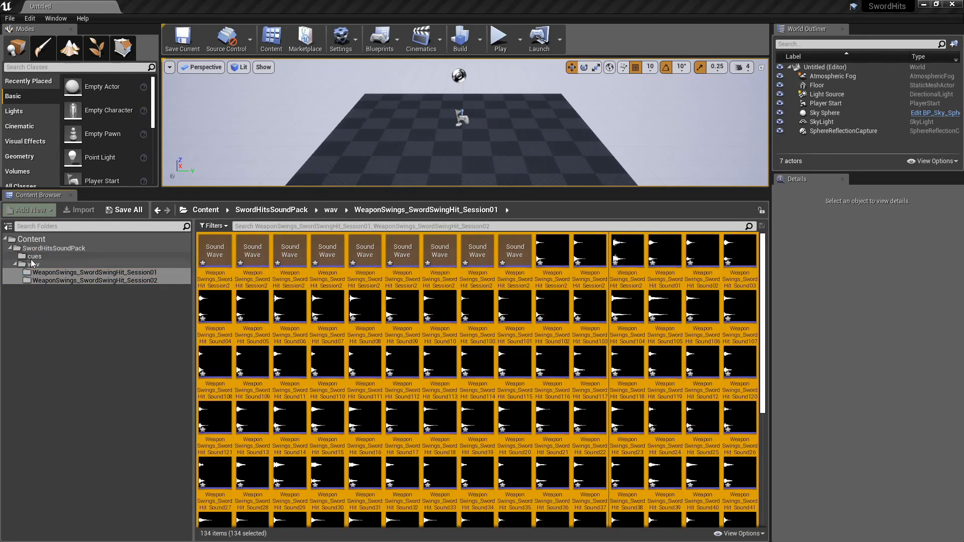
{"action": "left_click", "coordinate": [93, 272]}
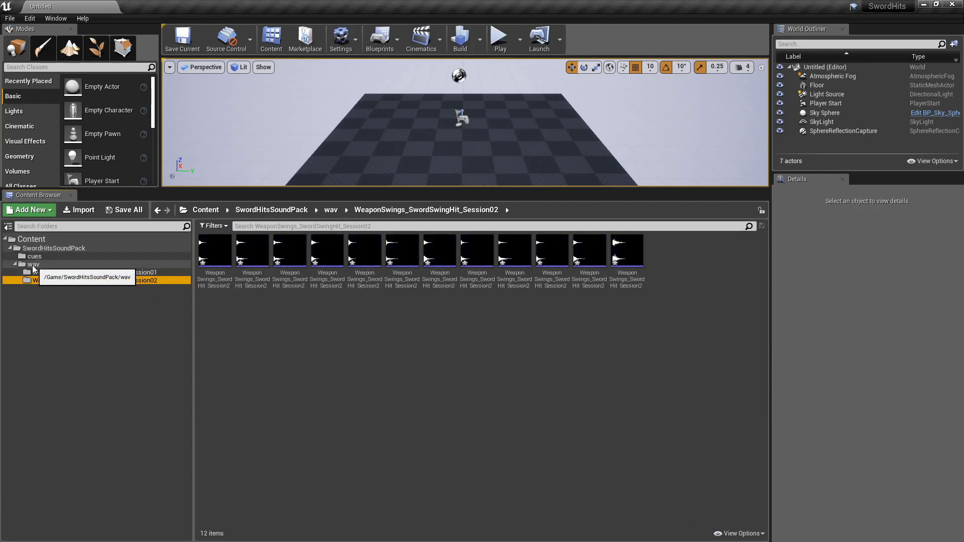
{"action": "left_click", "coordinate": [94, 272]}
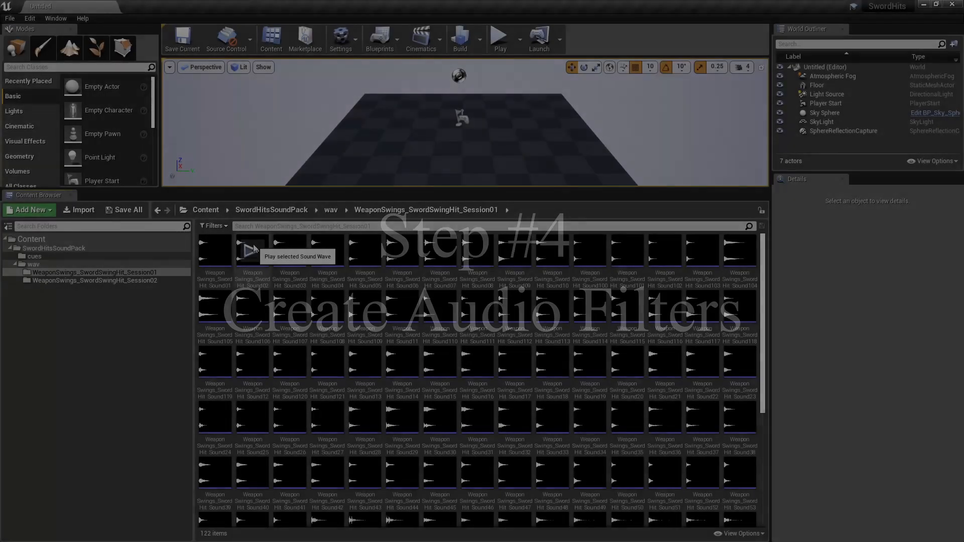
Add Sound Wave and Sound Cue filters and toggle them on Session01.
{"action": "left_click", "coordinate": [213, 226]}
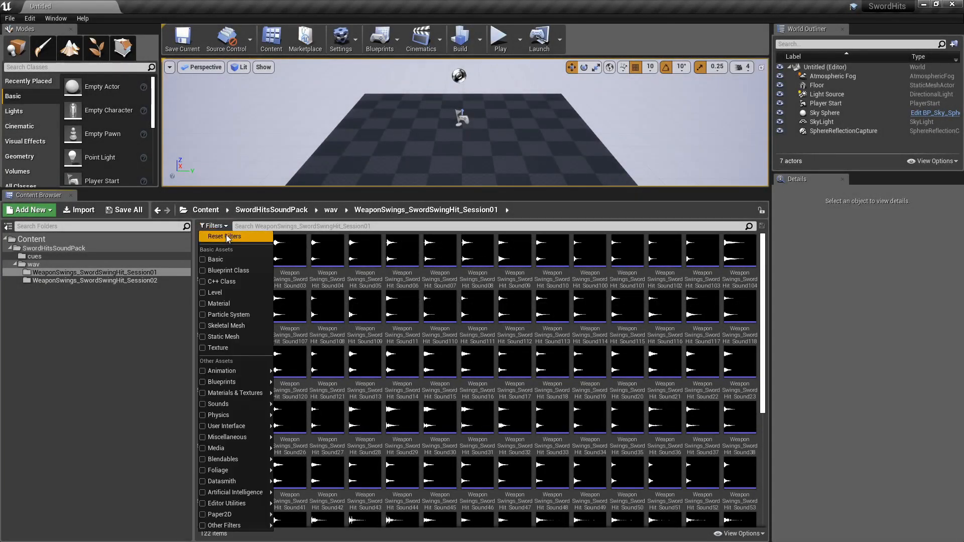
{"action": "mouse_move", "coordinate": [241, 348]}
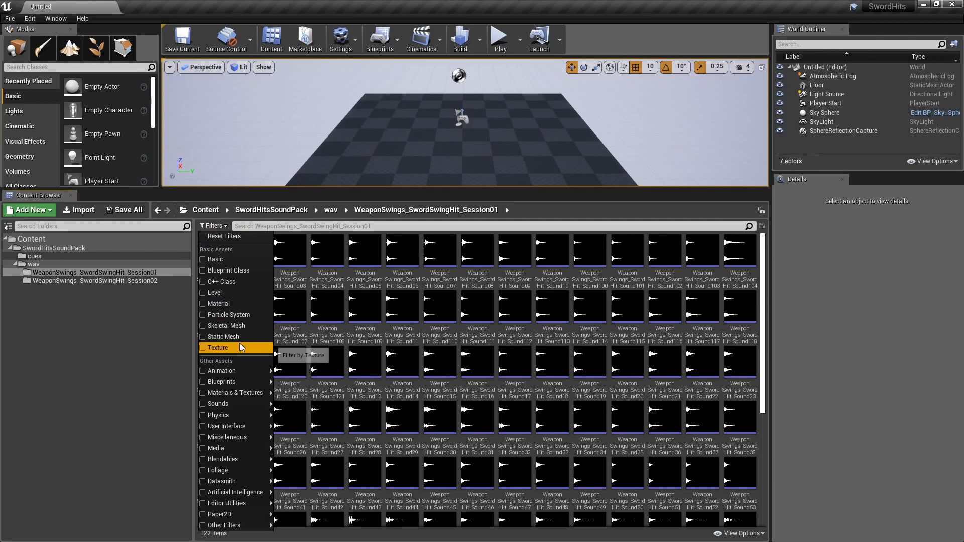
{"action": "mouse_move", "coordinate": [218, 404]}
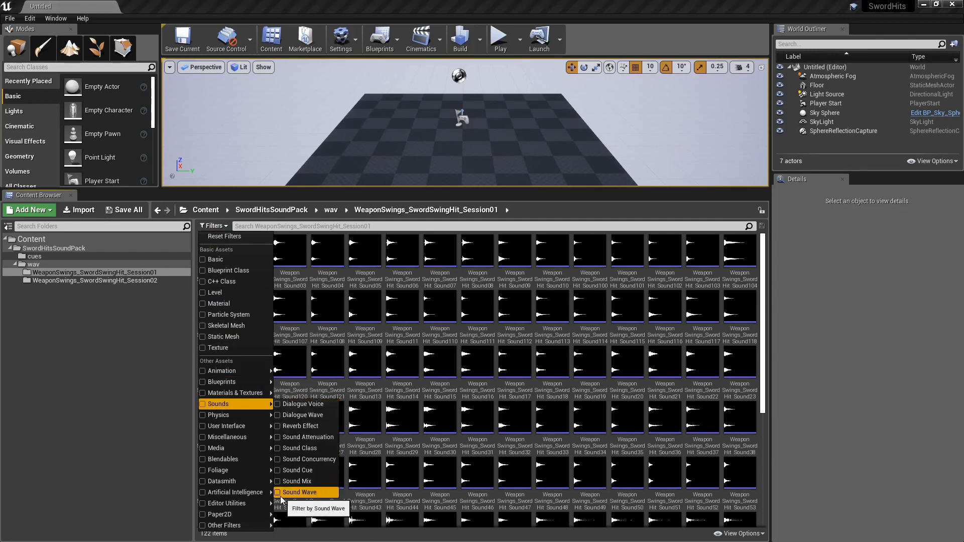
{"action": "left_click", "coordinate": [277, 492]}
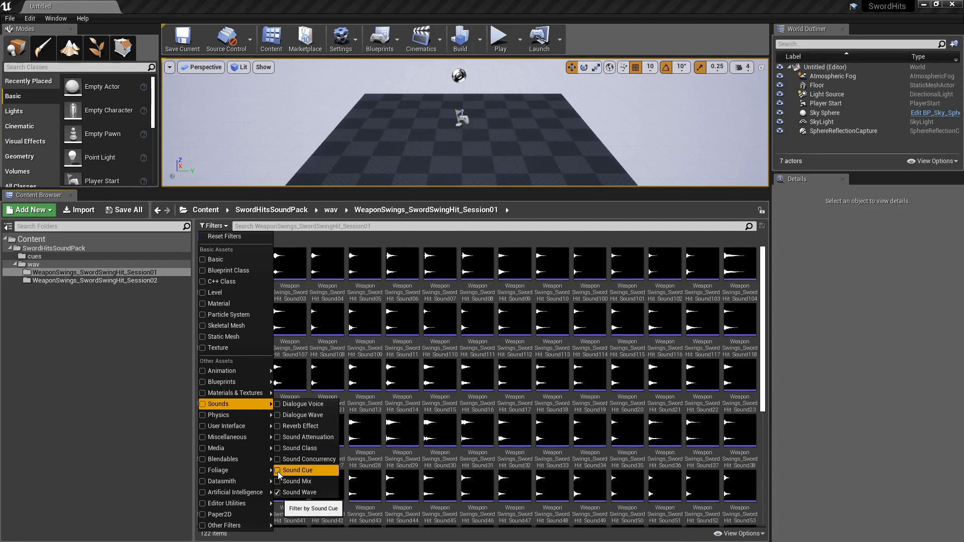
{"action": "left_click", "coordinate": [278, 470]}
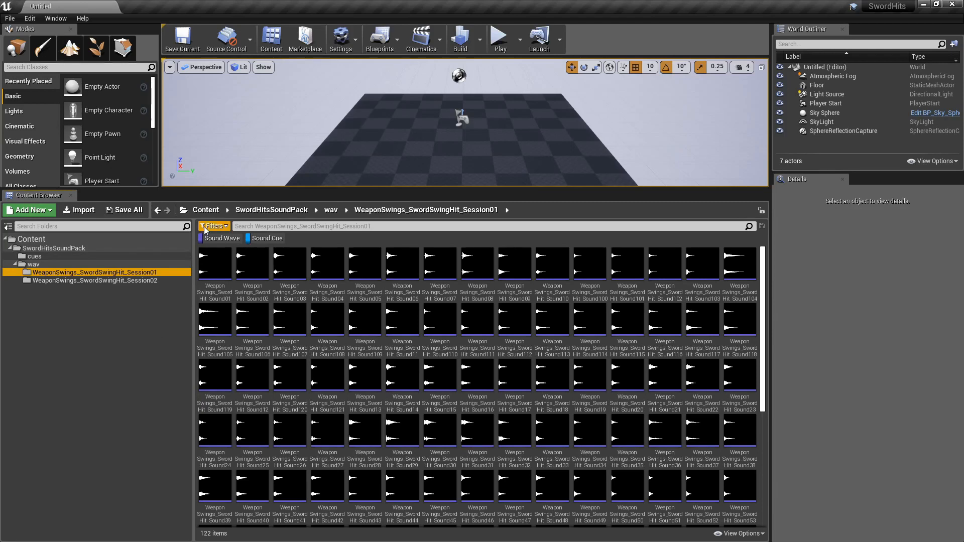
{"action": "left_click", "coordinate": [265, 238]}
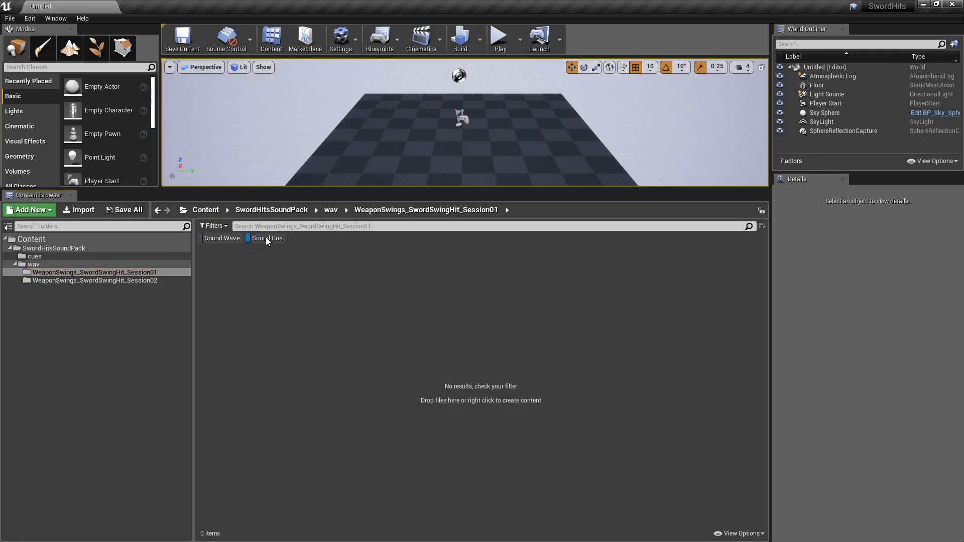
{"action": "left_click", "coordinate": [222, 238]}
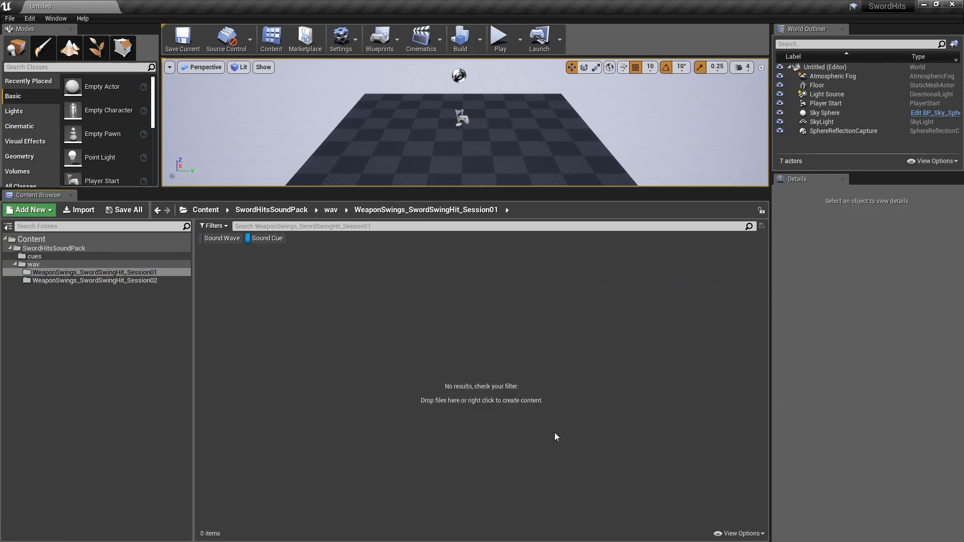
{"action": "left_click", "coordinate": [222, 238]}
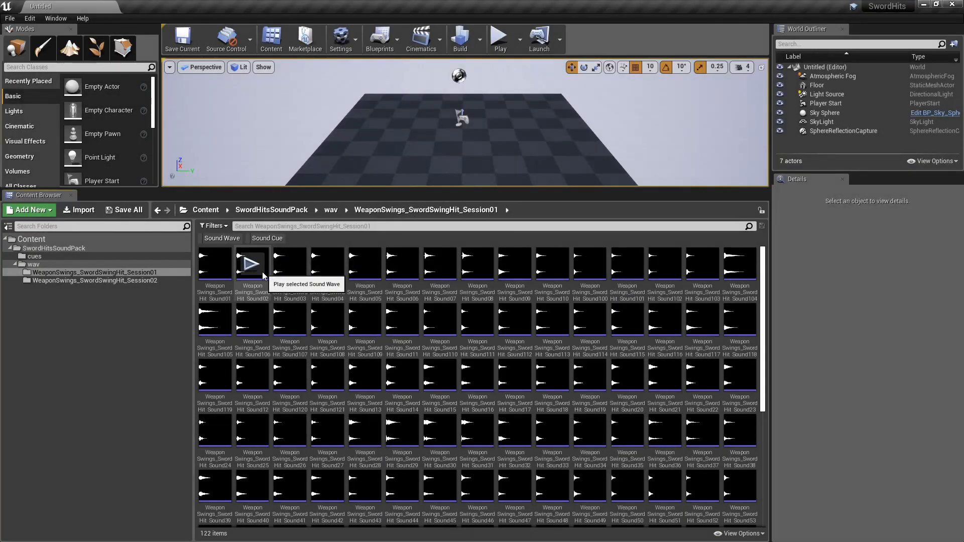
{"action": "mouse_move", "coordinate": [68, 272]}
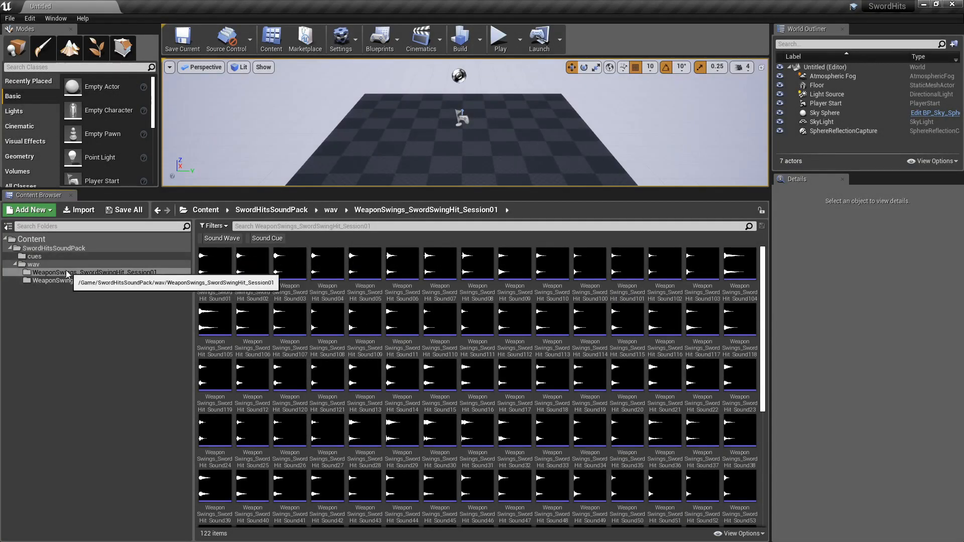
{"action": "left_click", "coordinate": [35, 256]}
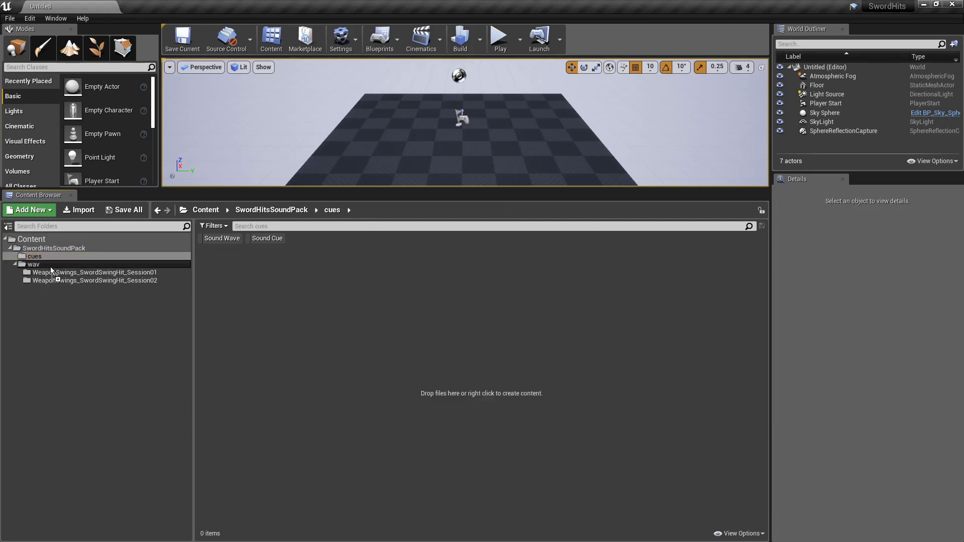
{"action": "left_click", "coordinate": [84, 210]}
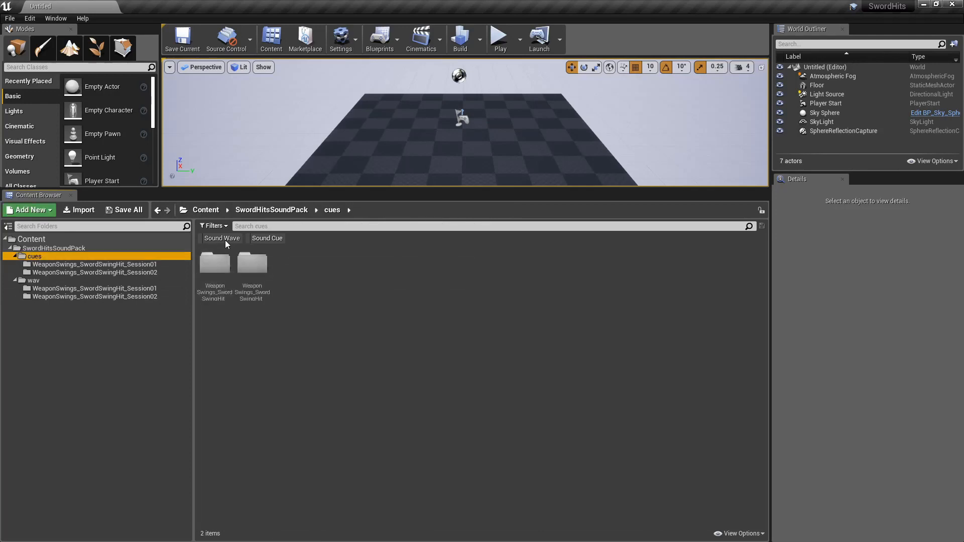
{"action": "double_click", "coordinate": [34, 256]}
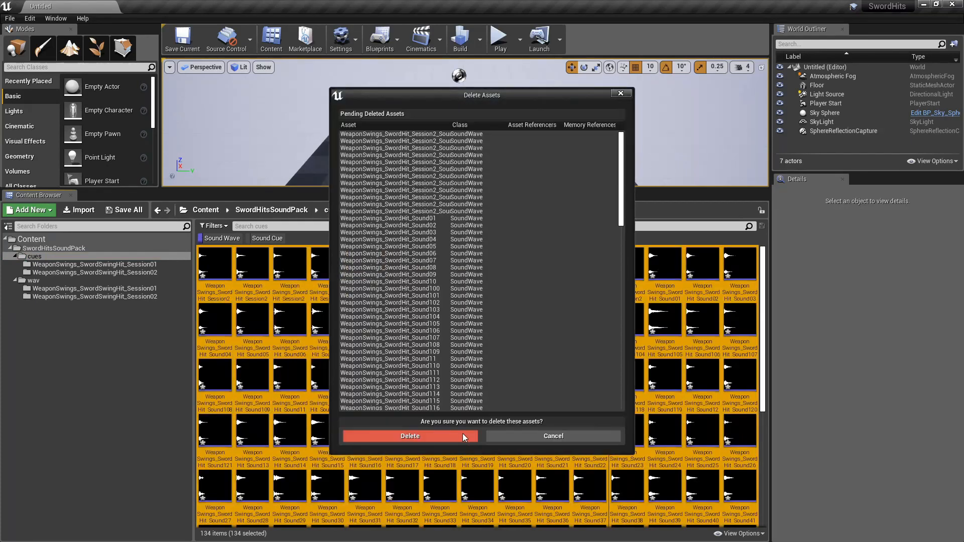
{"action": "left_click", "coordinate": [410, 435]}
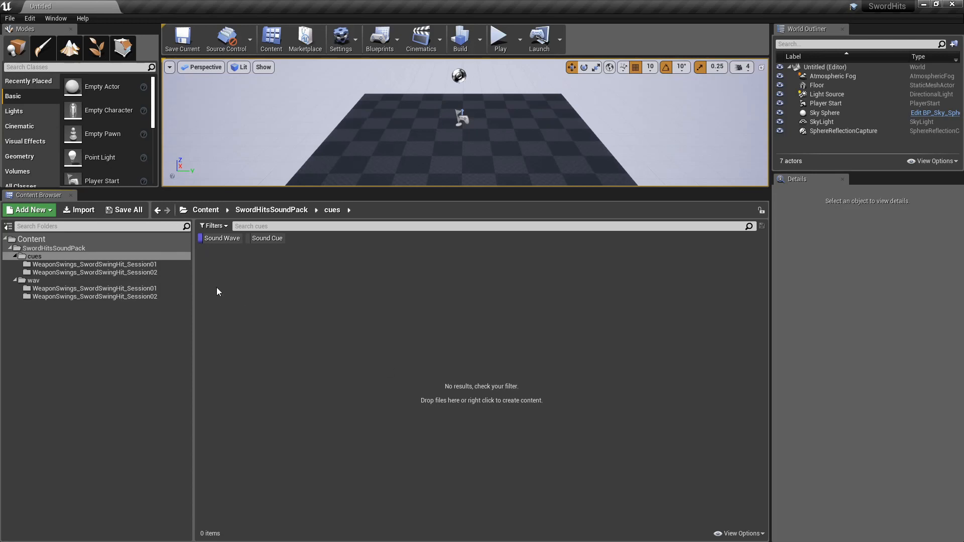
{"action": "left_click", "coordinate": [94, 264]}
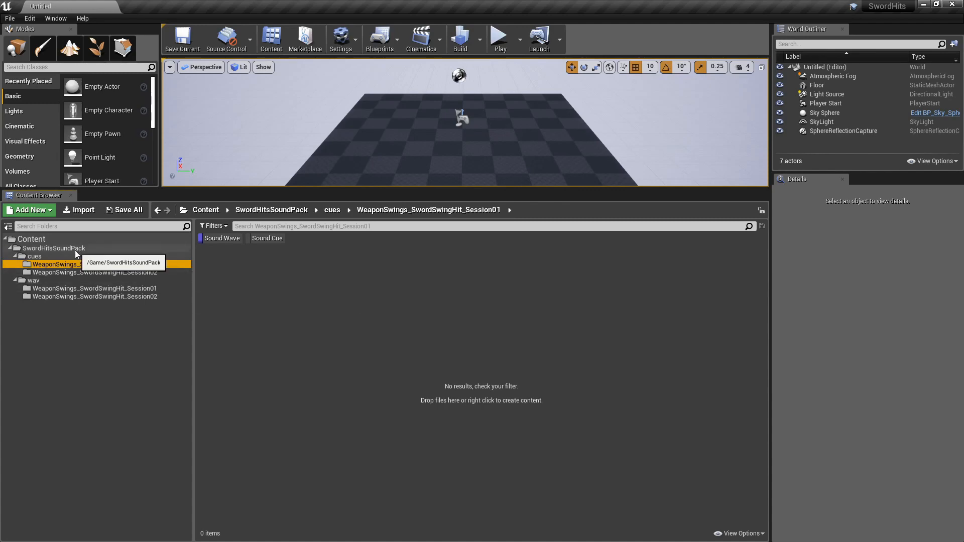
{"action": "left_click", "coordinate": [34, 256]}
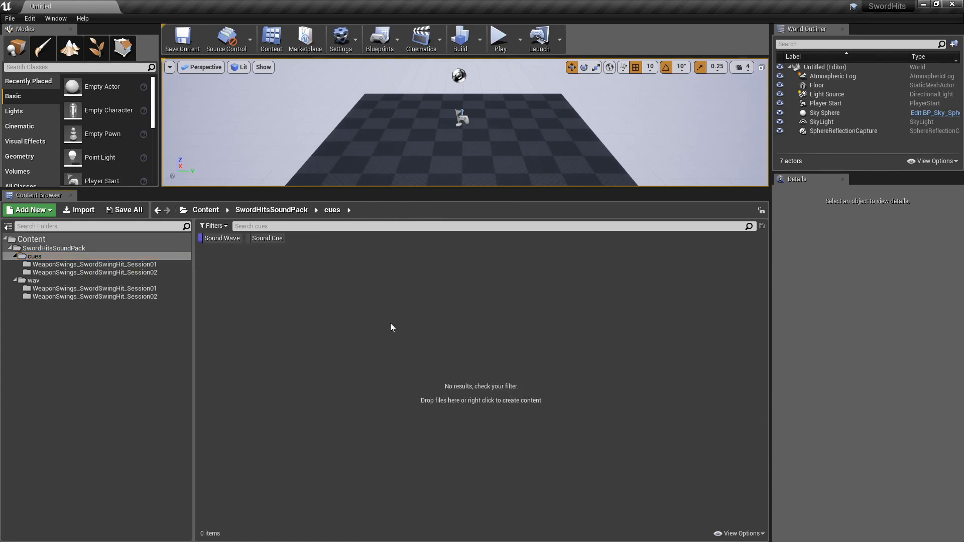
{"action": "left_click", "coordinate": [93, 264]}
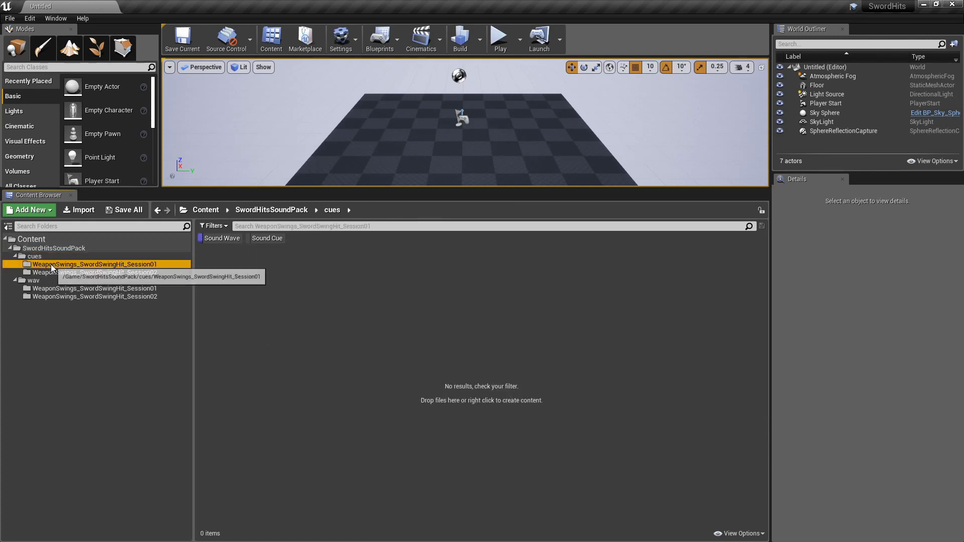
{"action": "double_click", "coordinate": [94, 264]}
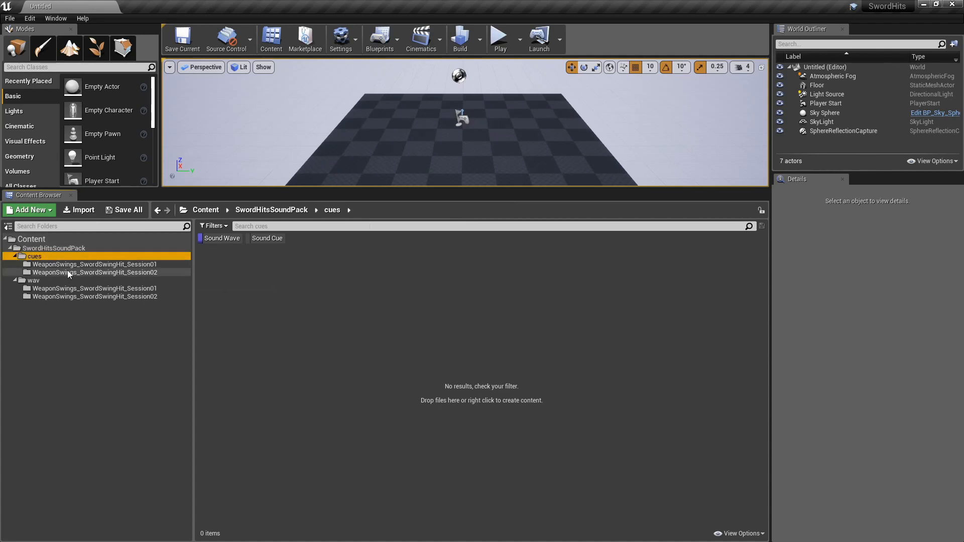
{"action": "left_click", "coordinate": [93, 264]}
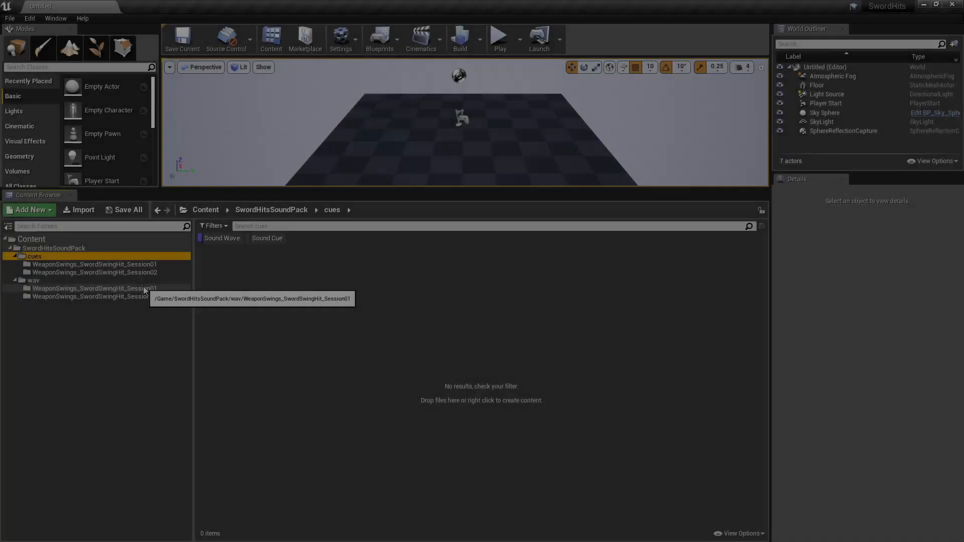
Select both wav session folders to generate cues from their sound waves.
{"action": "left_click", "coordinate": [34, 281]}
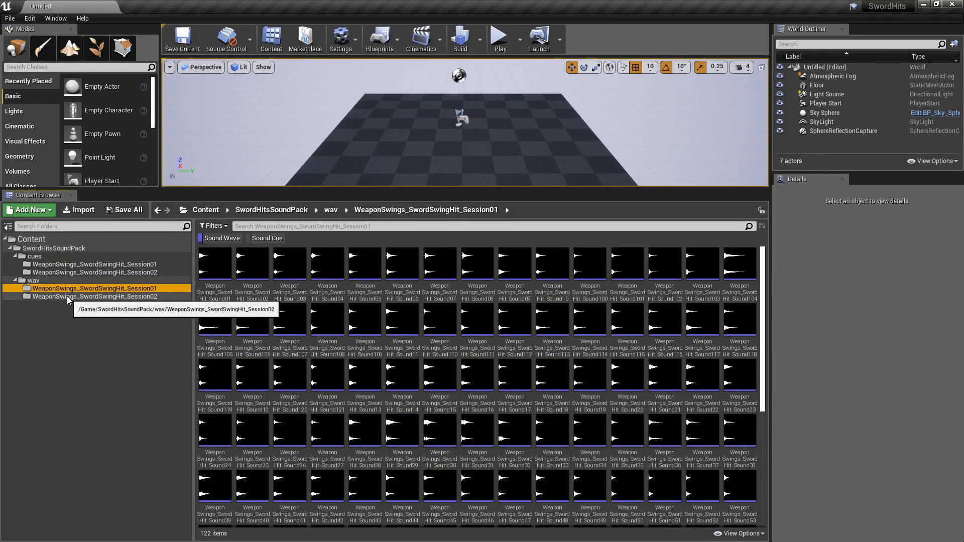
{"action": "left_click", "coordinate": [33, 280]}
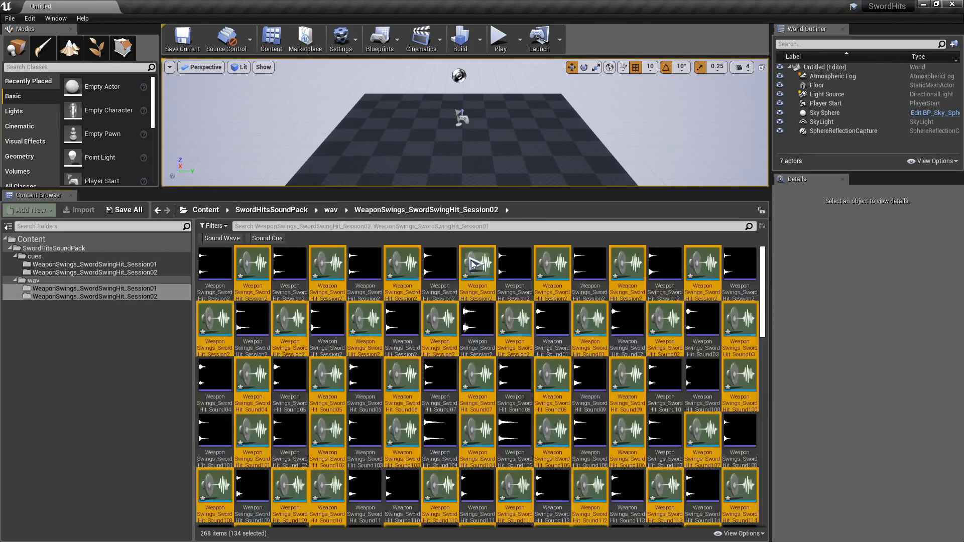
{"action": "left_click", "coordinate": [128, 209]}
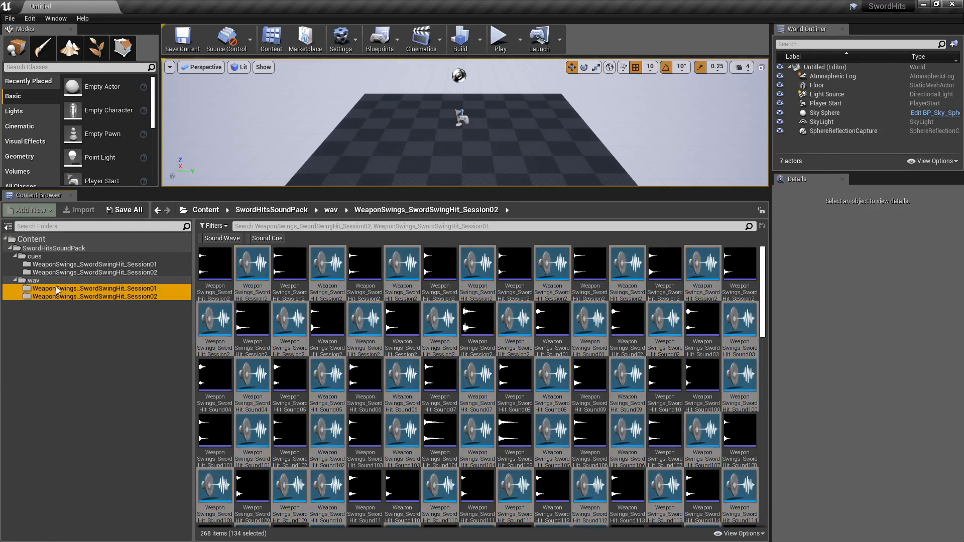
{"action": "left_click", "coordinate": [77, 288]}
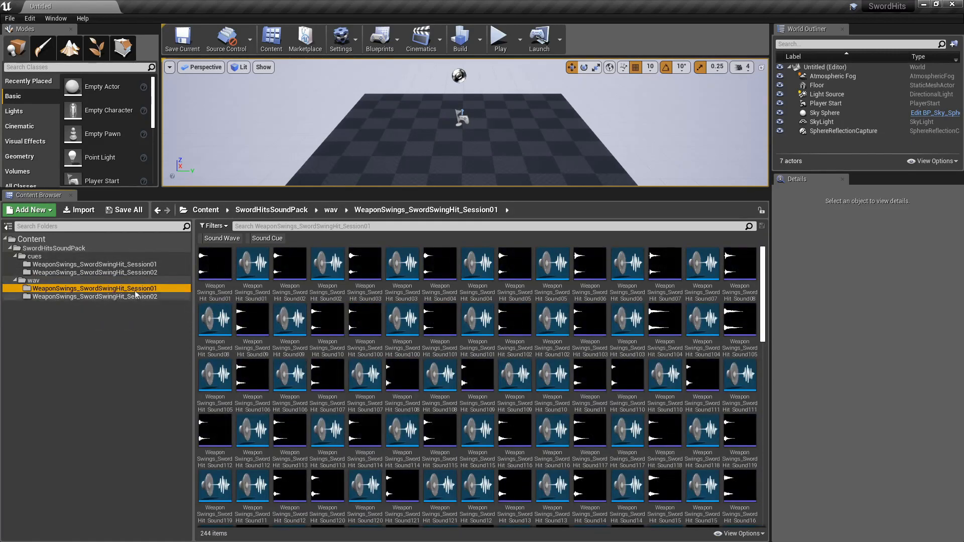
Filter to the 122 sound cues and move them into the matching cues session folders.
{"action": "left_click", "coordinate": [267, 238]}
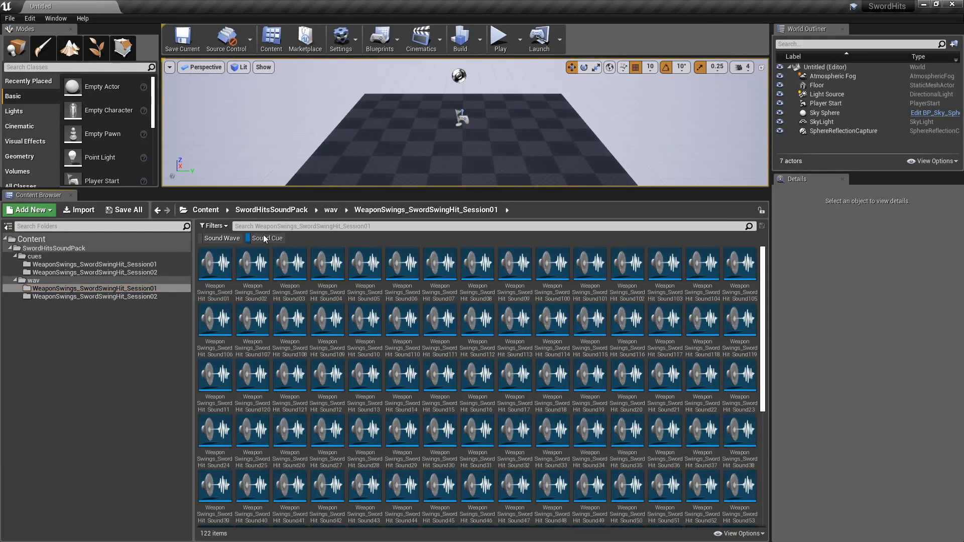
{"action": "left_click", "coordinate": [267, 238]}
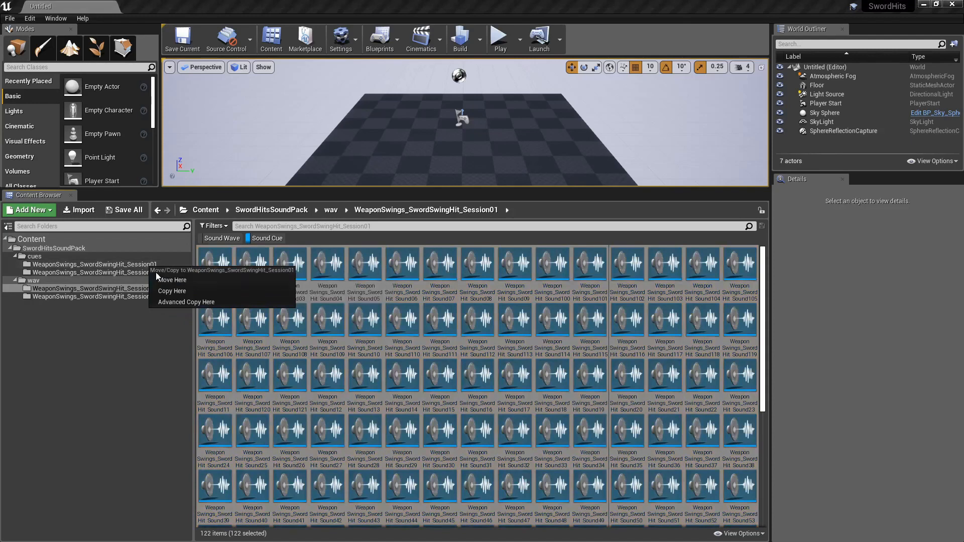
{"action": "left_click", "coordinate": [172, 290]}
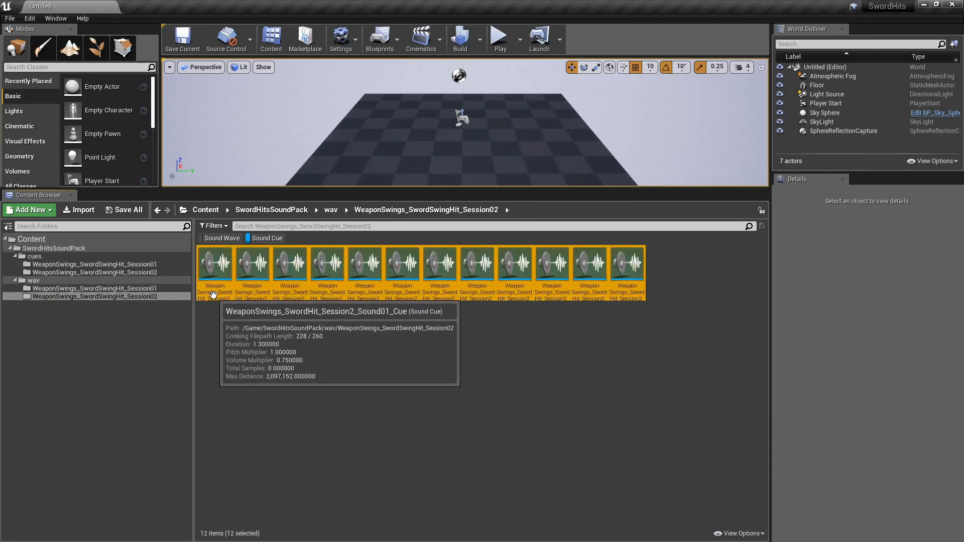
{"action": "left_click", "coordinate": [129, 210]}
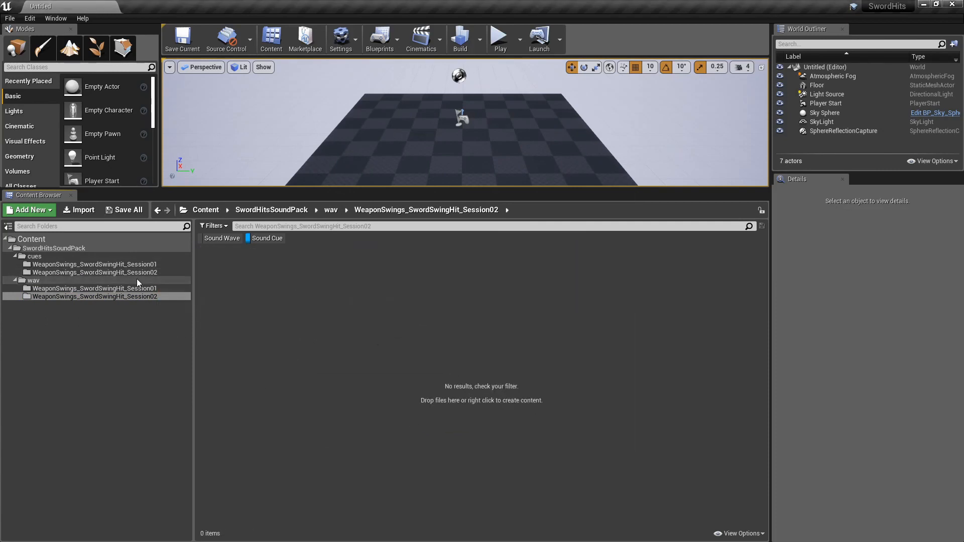
Toggle Sound Wave and Sound Cue filters while checking the wav and cues folders.
{"action": "left_click", "coordinate": [33, 280]}
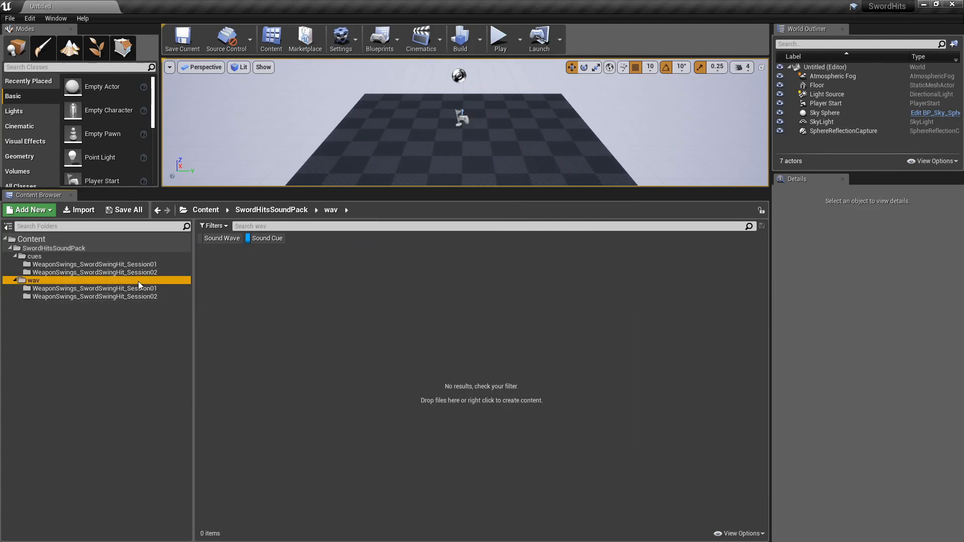
{"action": "left_click", "coordinate": [221, 238]}
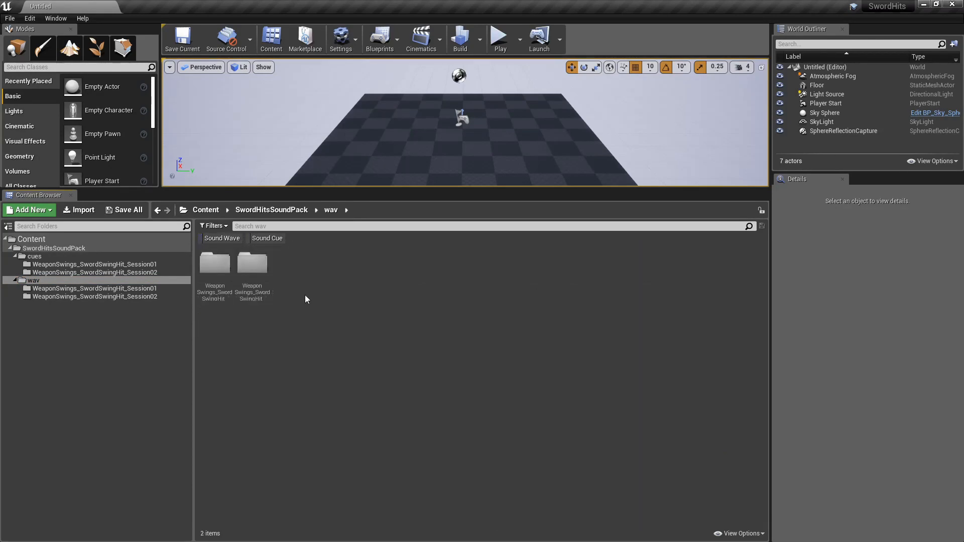
{"action": "left_click", "coordinate": [35, 256]}
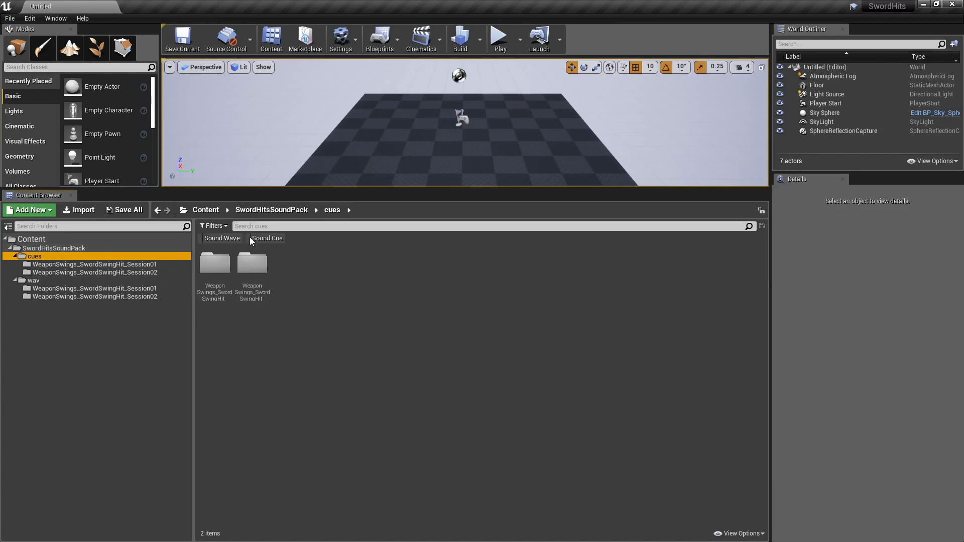
{"action": "left_click", "coordinate": [222, 239]}
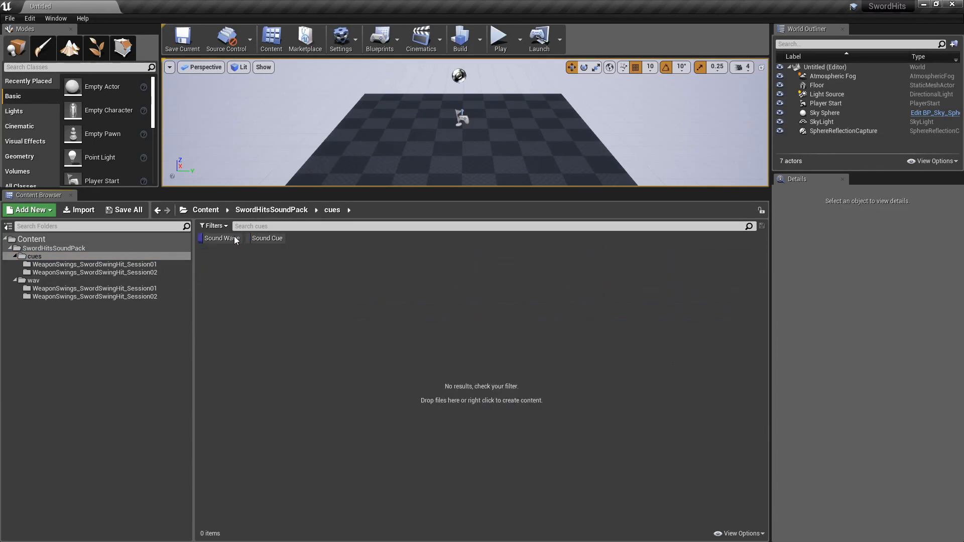
Browse the session folders, ending on cues Session01's 122 cues, and open a cue.
{"action": "left_click", "coordinate": [94, 264]}
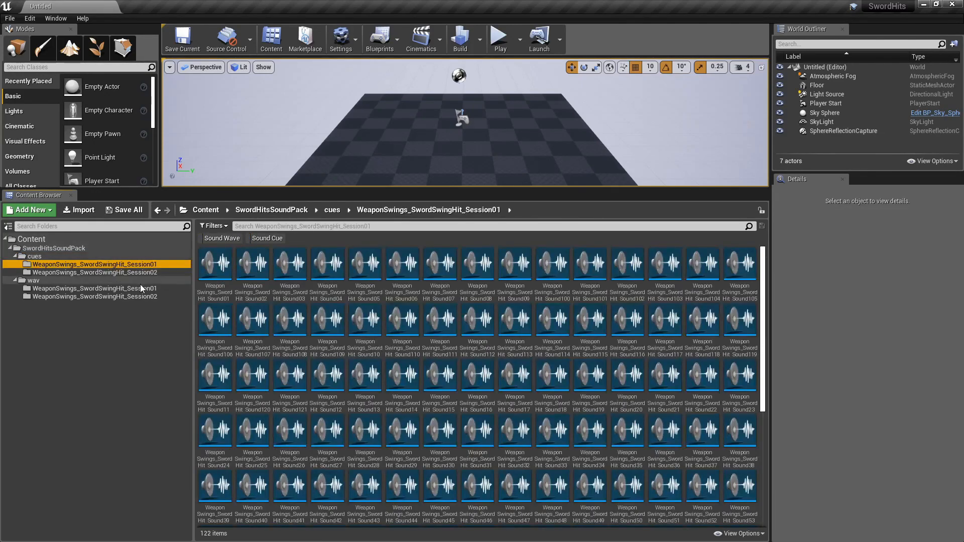
{"action": "scroll", "scroll_direction": "down", "scroll_amount": 3}
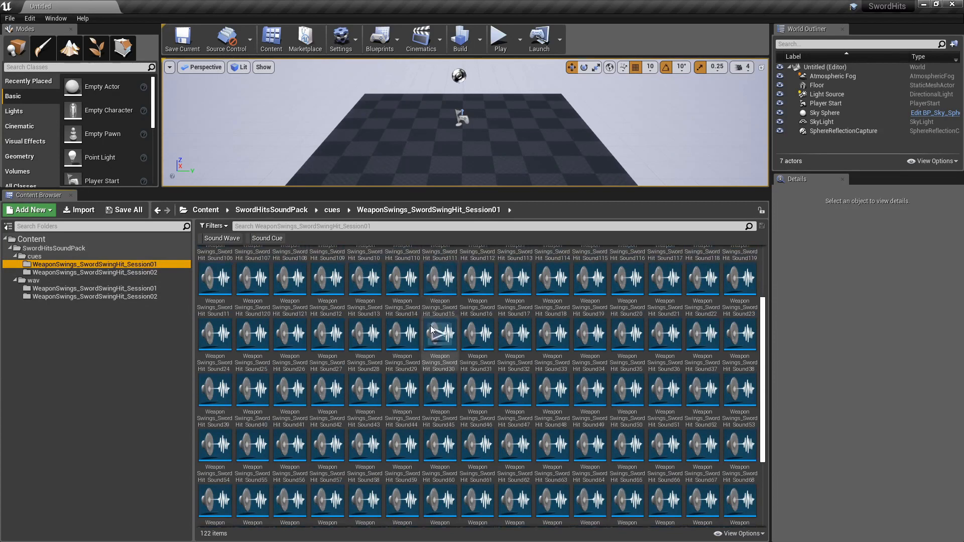
{"action": "scroll", "scroll_direction": "down", "scroll_amount": 3}
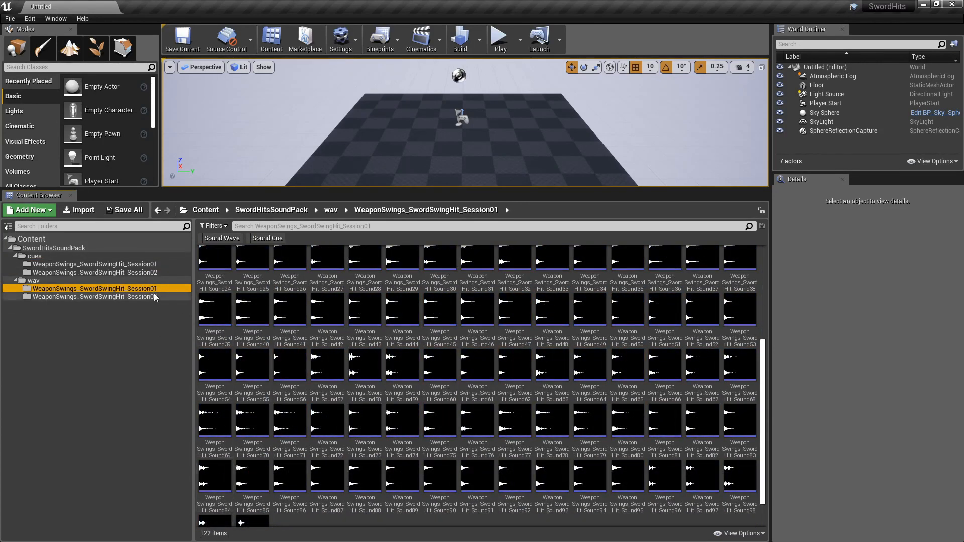
{"action": "left_click", "coordinate": [94, 272]}
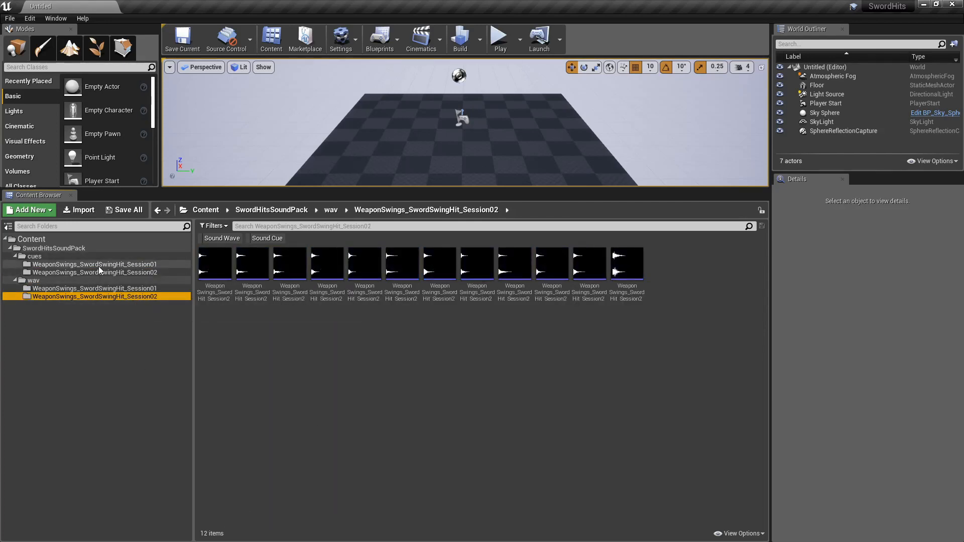
{"action": "left_click", "coordinate": [75, 288]}
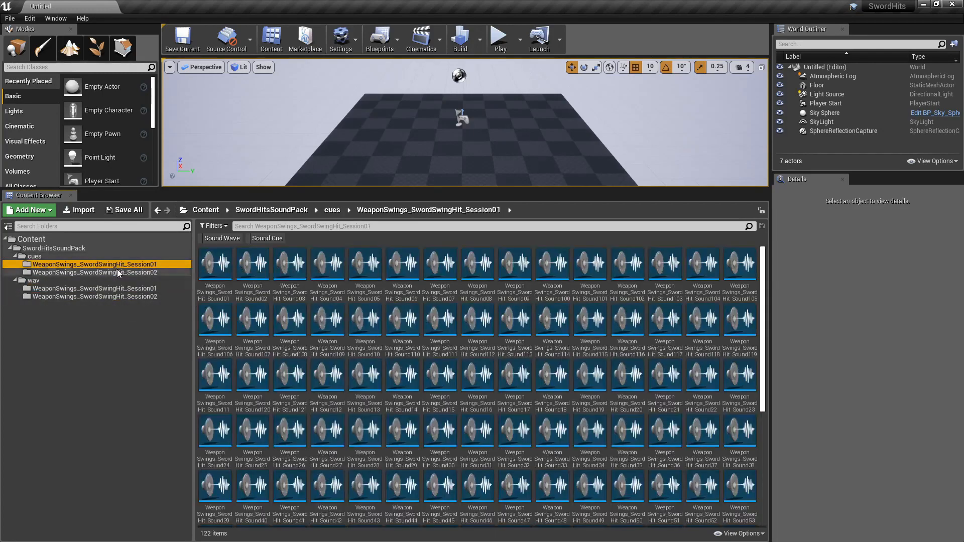
{"action": "left_click", "coordinate": [90, 272]}
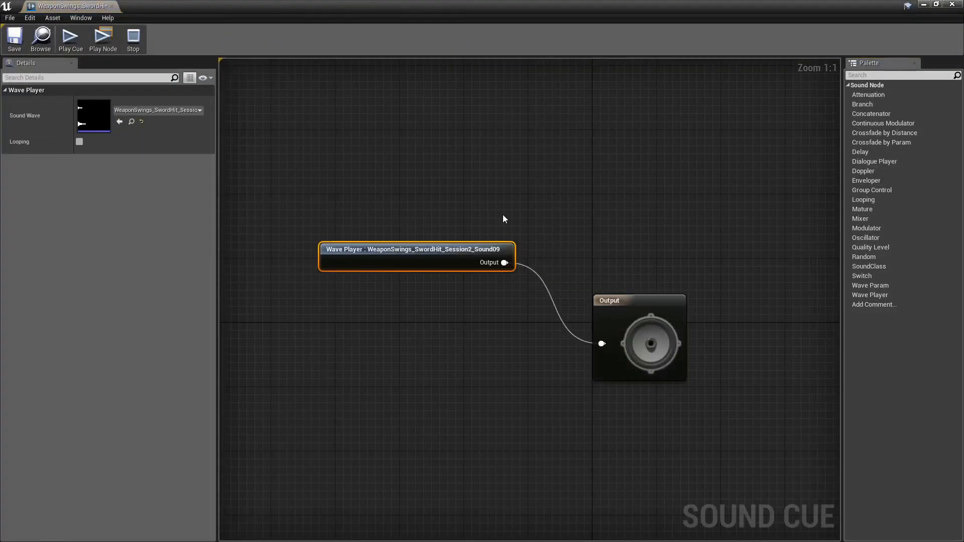
{"action": "mouse_move", "coordinate": [582, 357]}
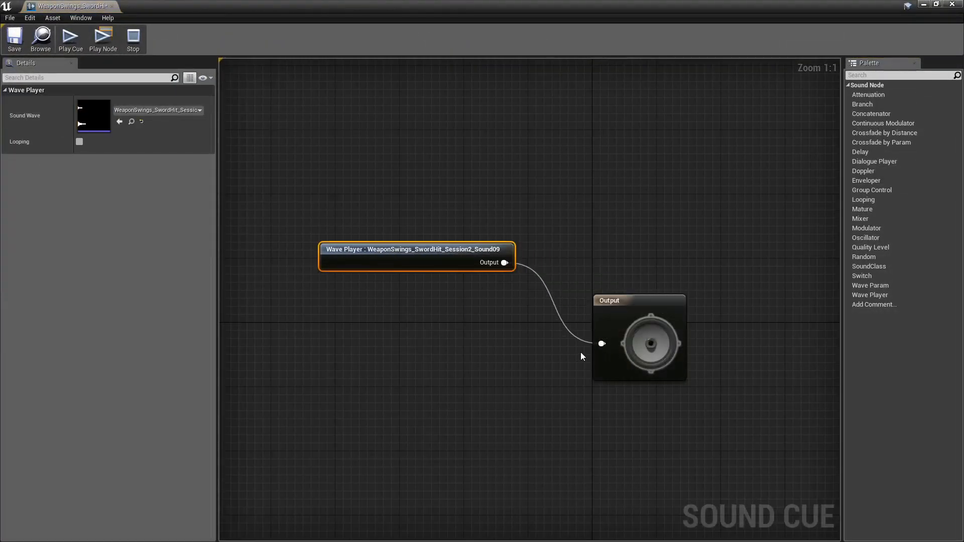
{"action": "mouse_move", "coordinate": [548, 278]}
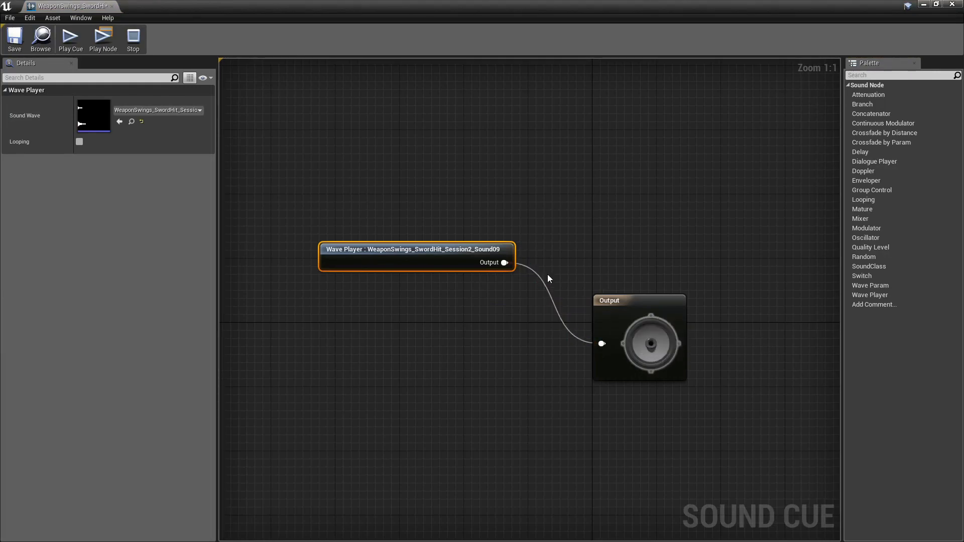
{"action": "mouse_move", "coordinate": [402, 114]}
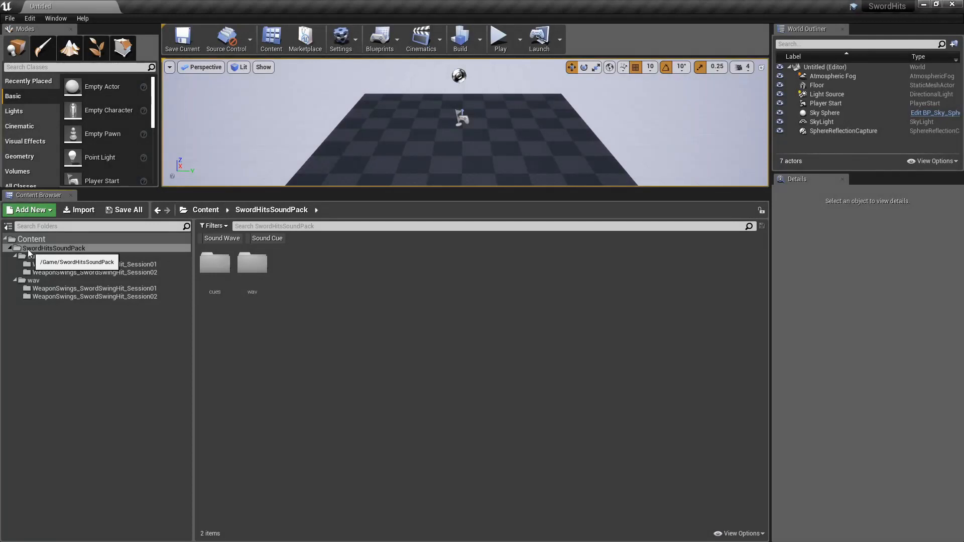
Collapse SwordHitsSoundPack and run Fix Up Redirectors in Folder on it.
{"action": "left_click", "coordinate": [16, 248]}
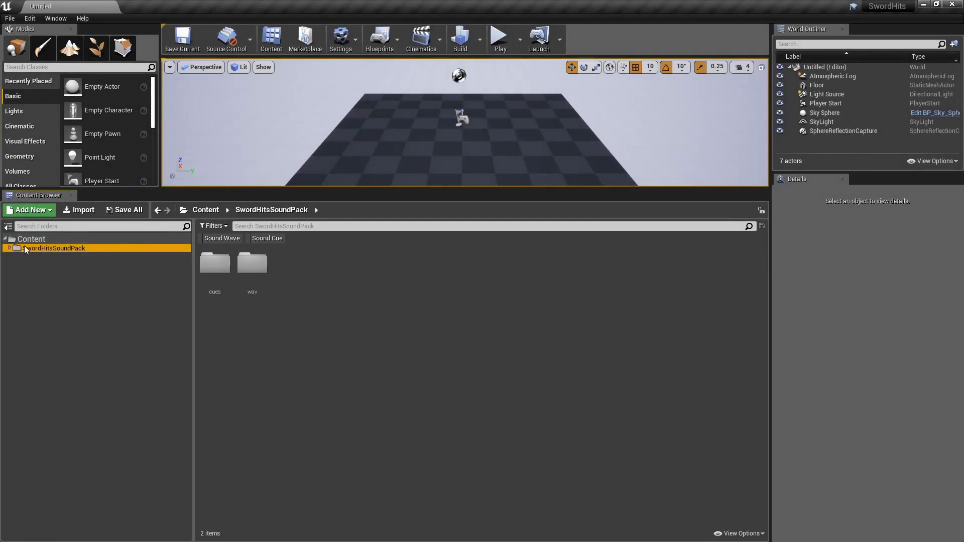
{"action": "right_click", "coordinate": [53, 248]}
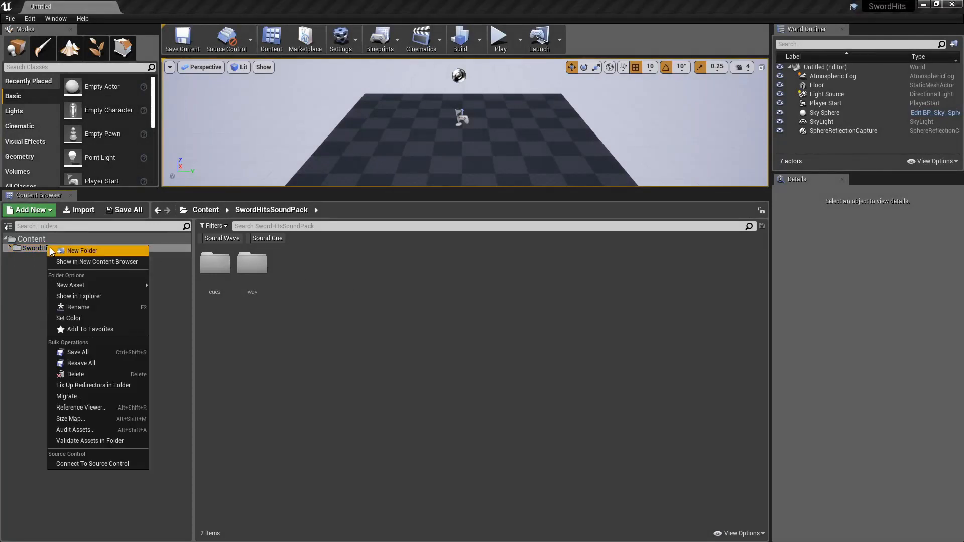
{"action": "mouse_move", "coordinate": [93, 386]}
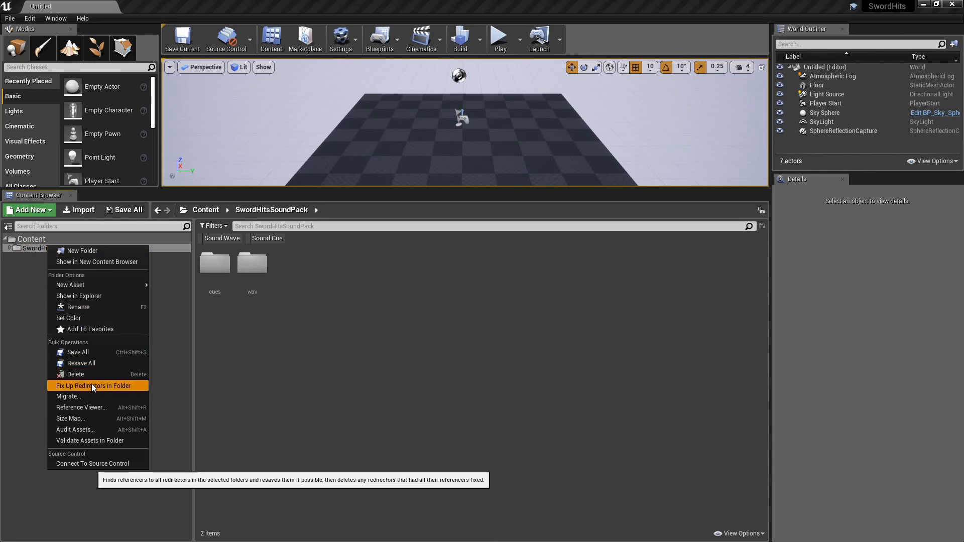
{"action": "left_click", "coordinate": [18, 19]}
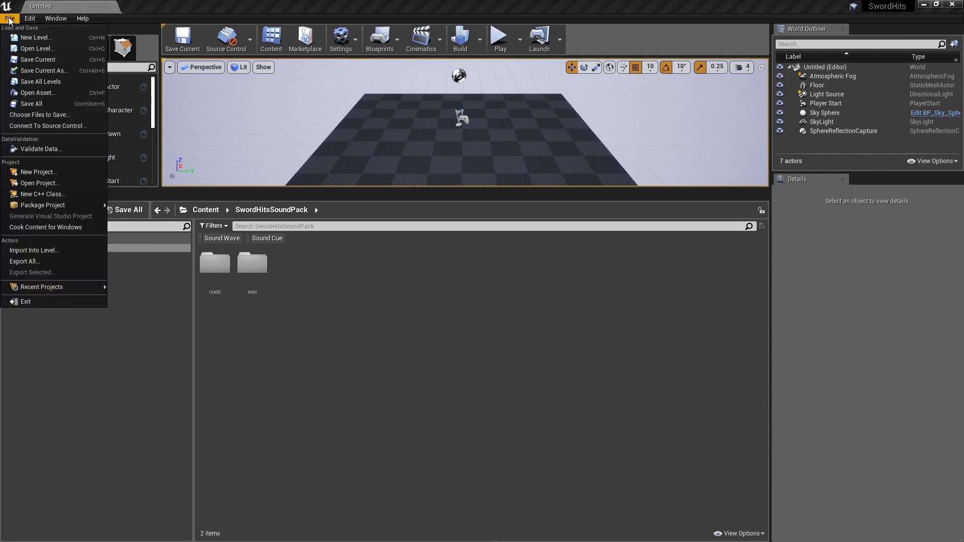
{"action": "mouse_move", "coordinate": [31, 104]}
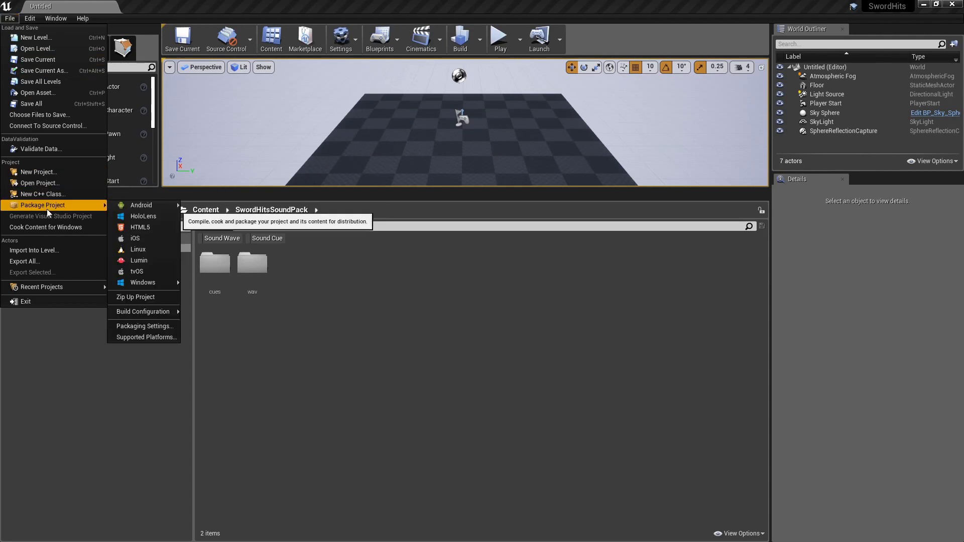
Zip up the project and save it as SwordHits in the SwordHits folder.
{"action": "left_click", "coordinate": [135, 297]}
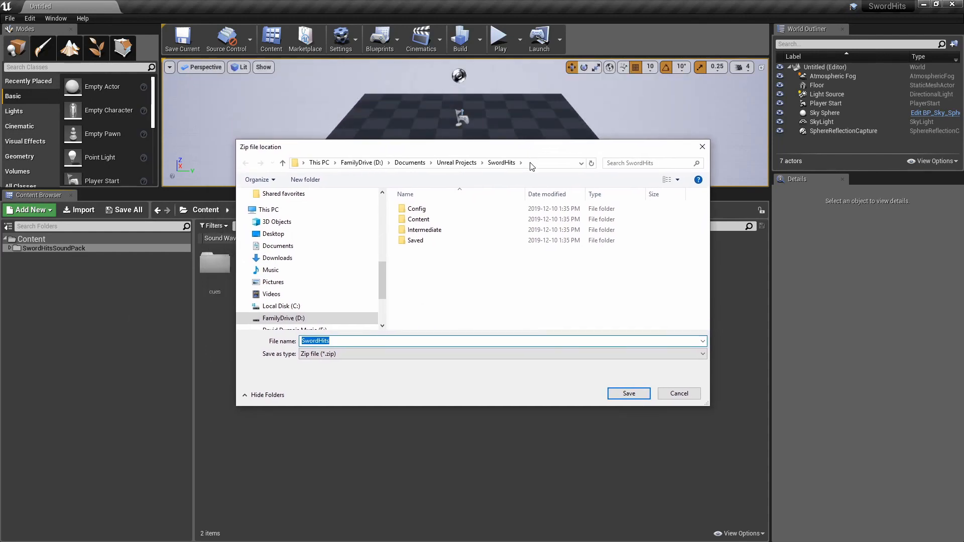
{"action": "left_click", "coordinate": [416, 241]}
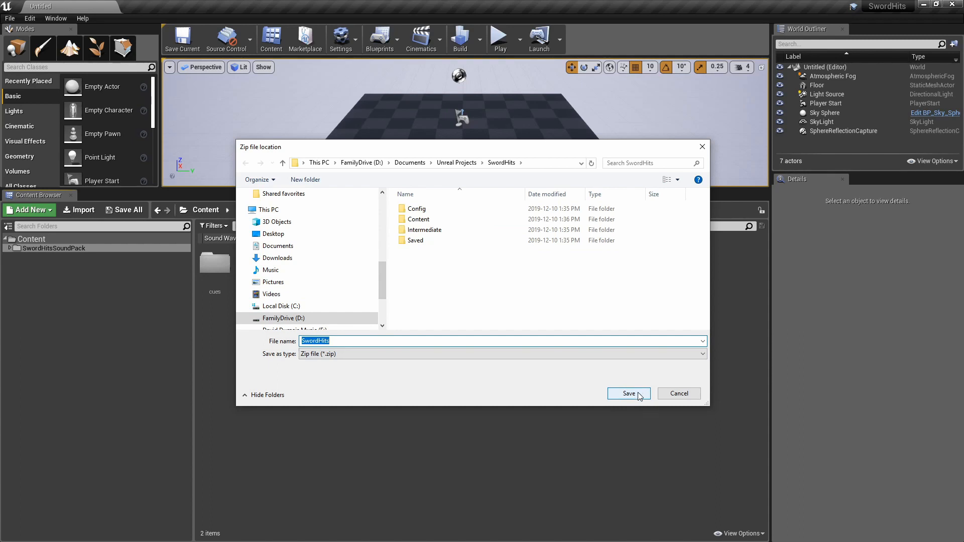
{"action": "left_click", "coordinate": [629, 393]}
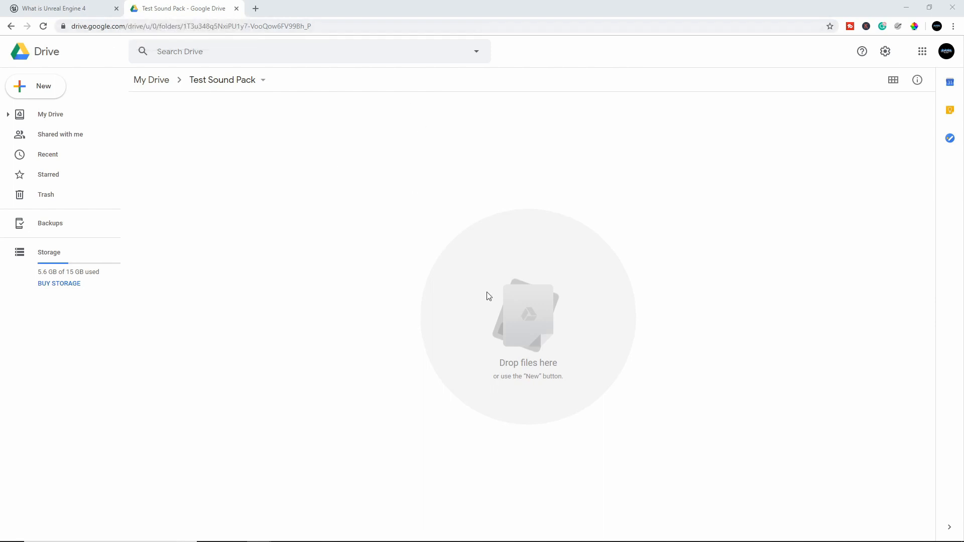
{"action": "mouse_move", "coordinate": [379, 154]}
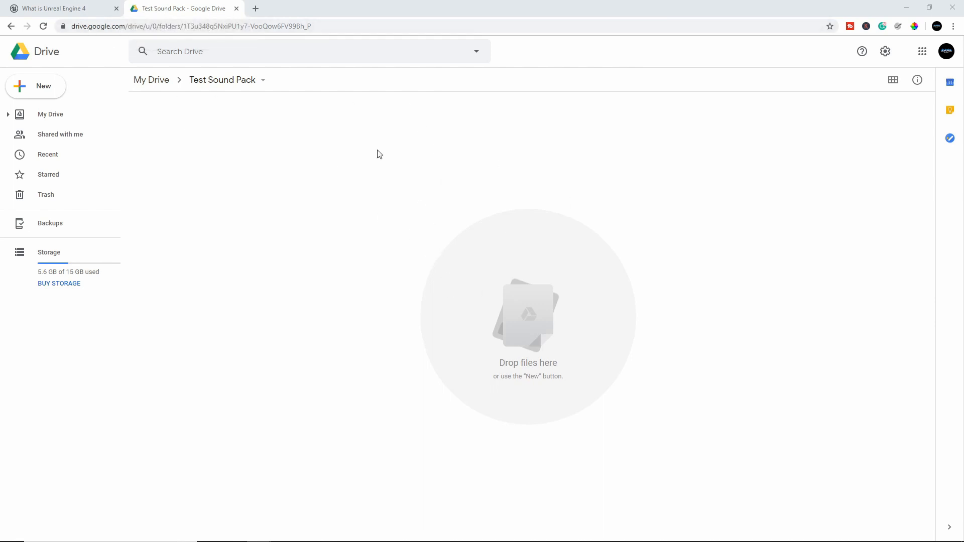
{"action": "mouse_move", "coordinate": [184, 79]}
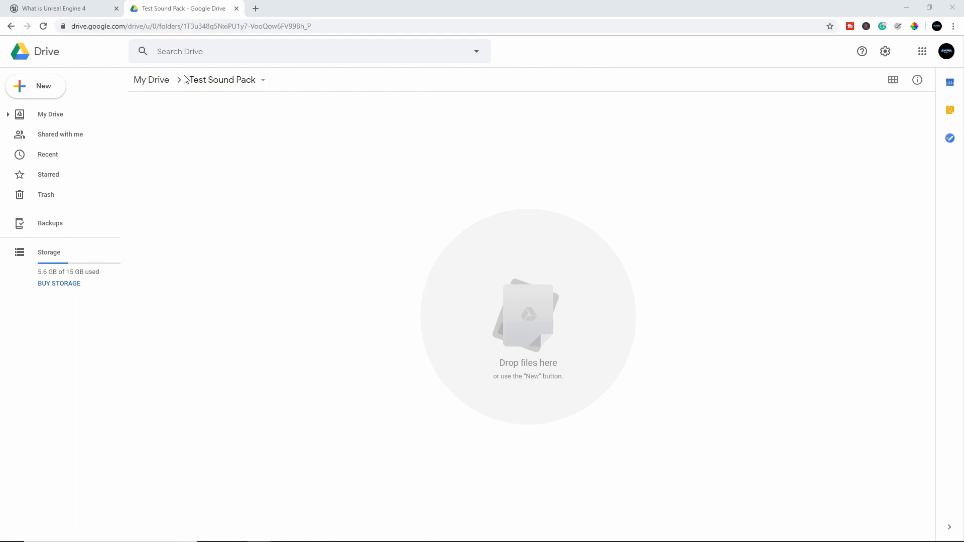
{"action": "mouse_move", "coordinate": [202, 82]}
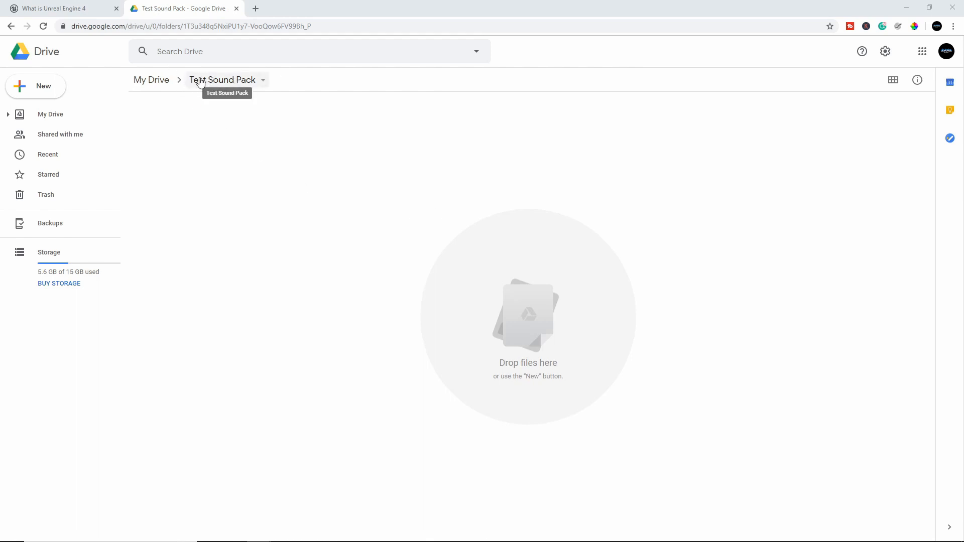
{"action": "mouse_move", "coordinate": [521, 264]}
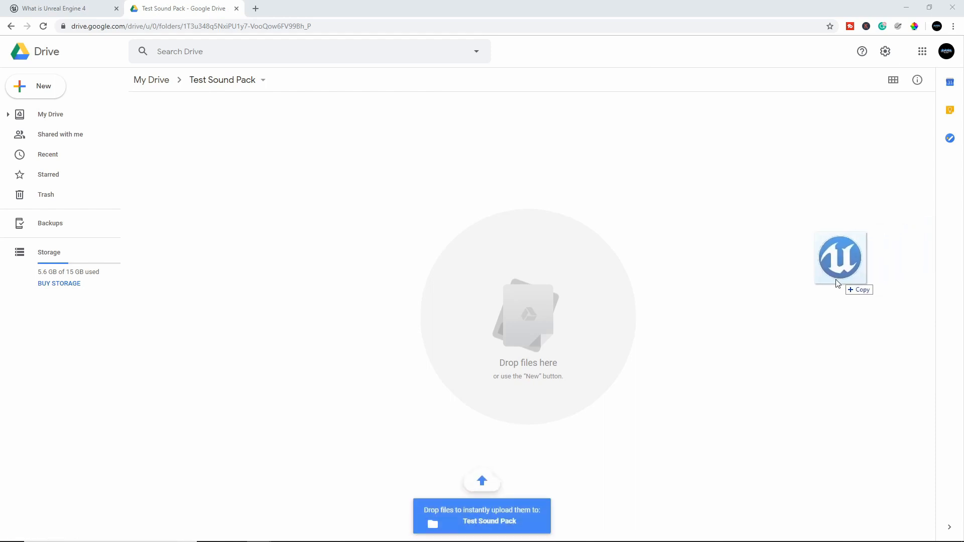
Drag SwordHits.uproject into the Test Sound Pack Drive folder and close the tab.
{"action": "left_click_drag", "start_coordinate": [839, 256], "coordinate": [501, 250]}
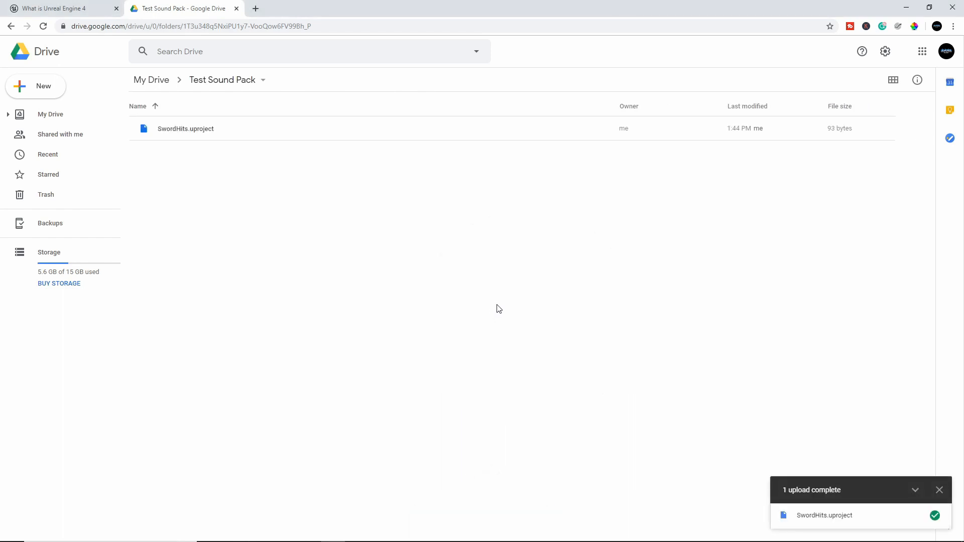
{"action": "mouse_move", "coordinate": [507, 298]}
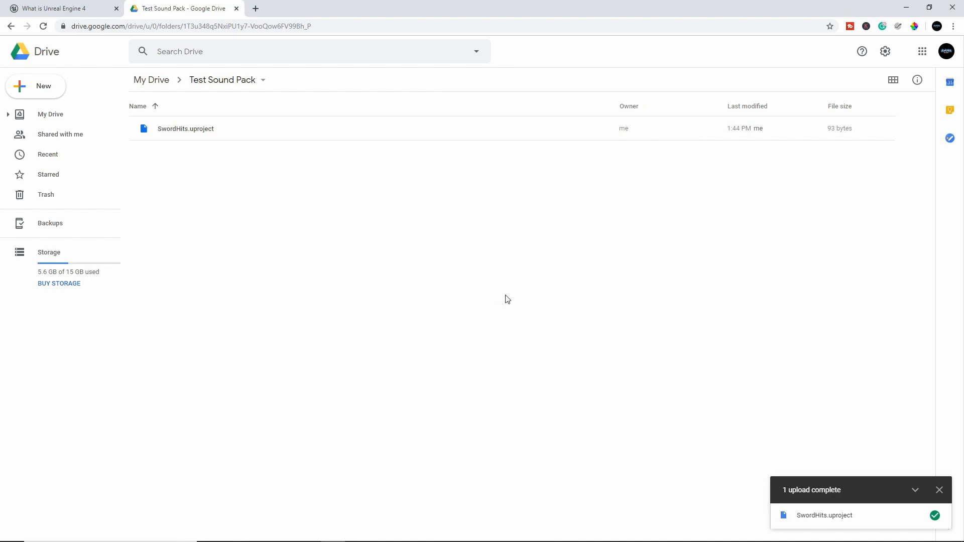
{"action": "left_click", "coordinate": [60, 9]}
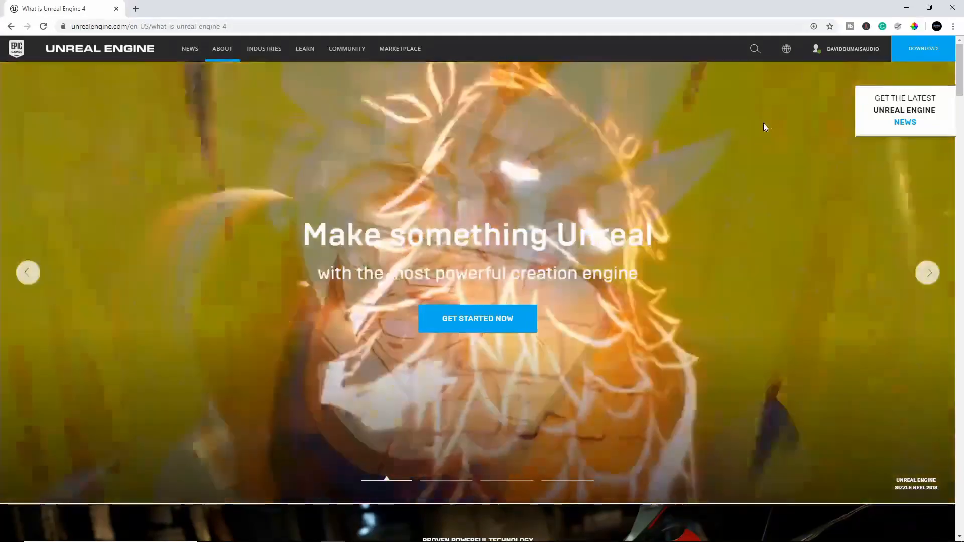
Go to Seller from the account menu and add a new product.
{"action": "left_click", "coordinate": [852, 49]}
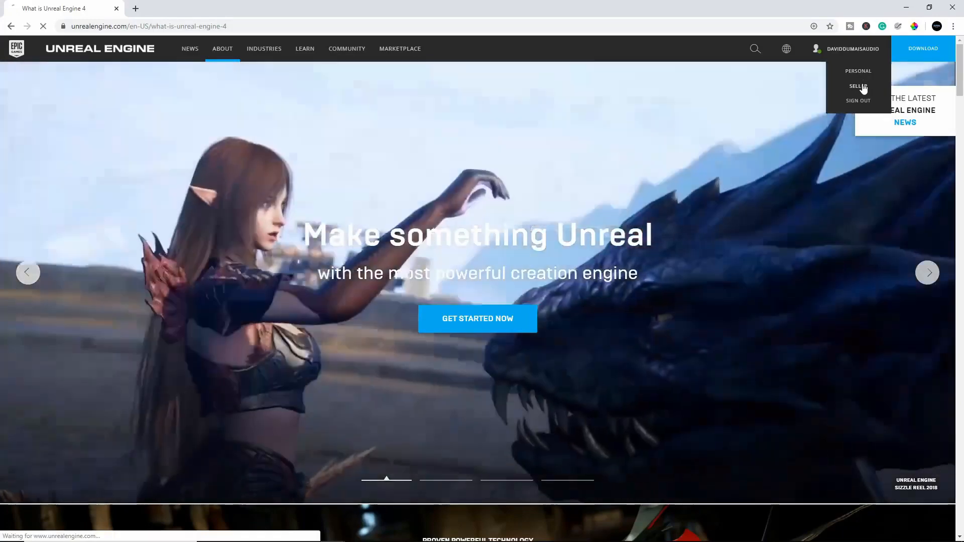
{"action": "left_click", "coordinate": [856, 86]}
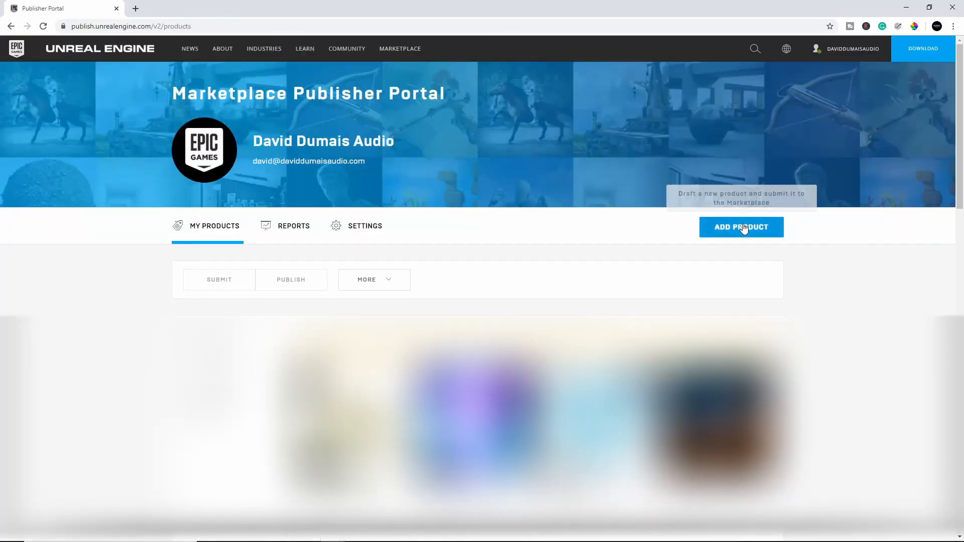
{"action": "left_click", "coordinate": [741, 227]}
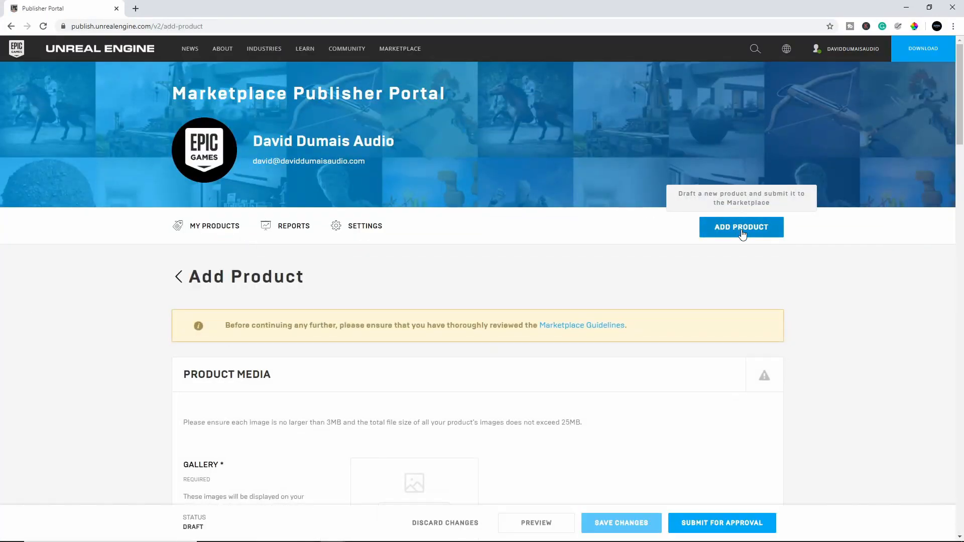
Scroll to Product Media, then open and cancel the Upload Images dialog.
{"action": "scroll", "scroll_direction": "down", "scroll_amount": 3}
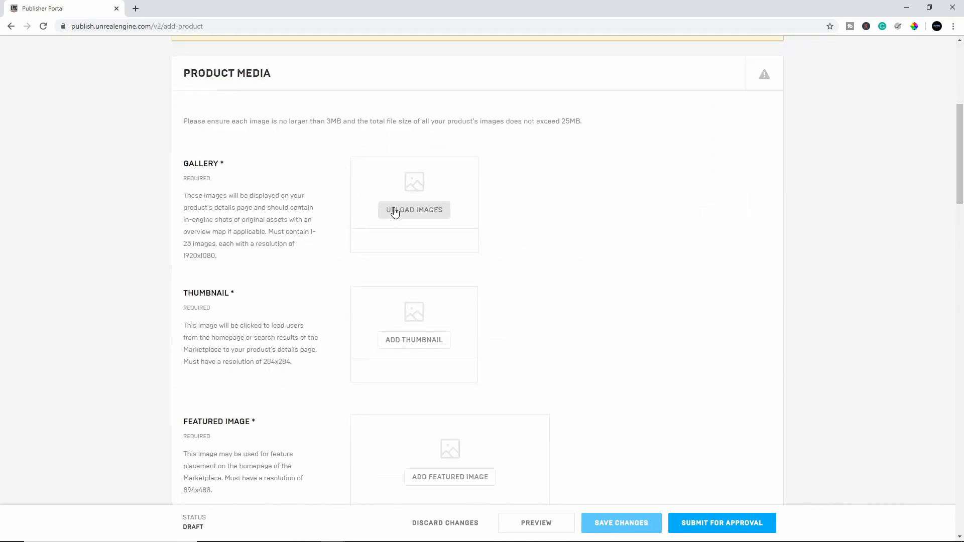
{"action": "left_click", "coordinate": [414, 210]}
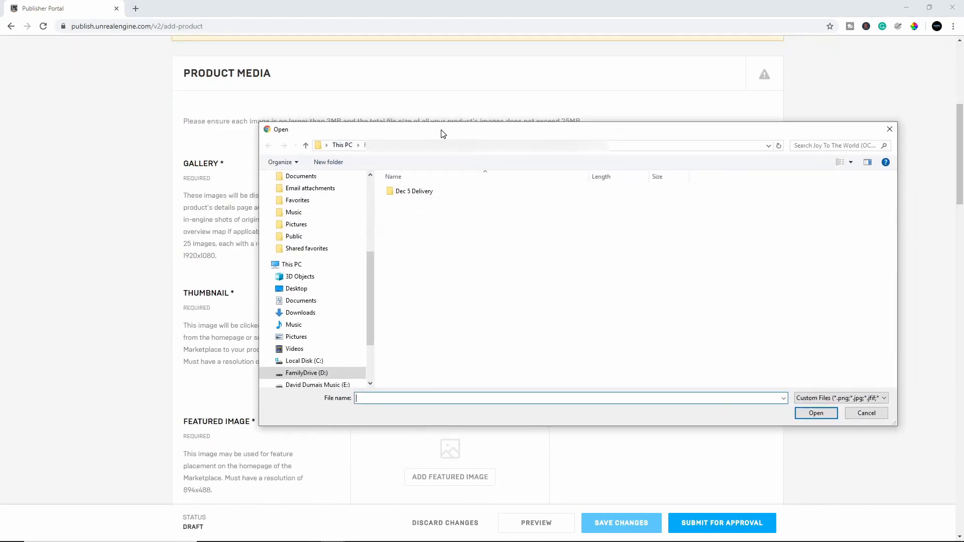
{"action": "left_click", "coordinate": [865, 414]}
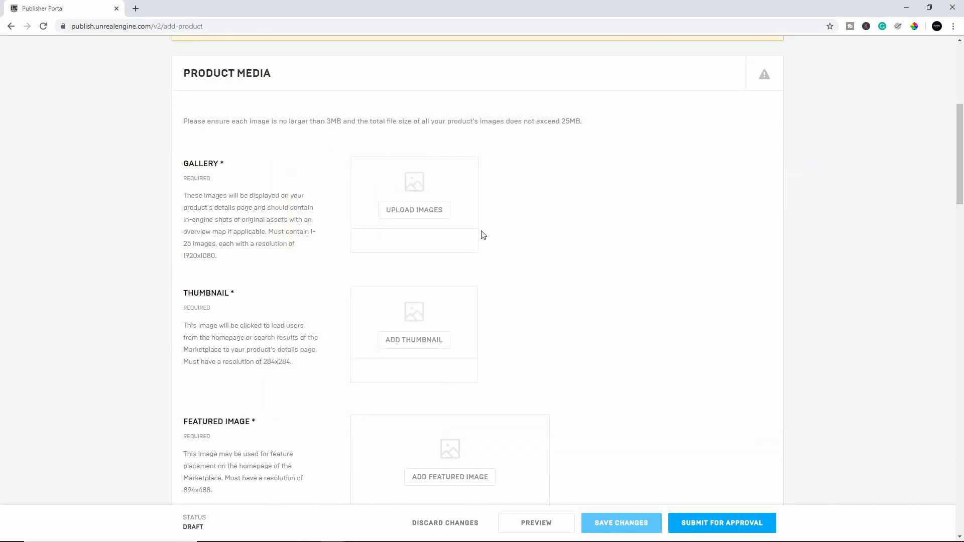
{"action": "mouse_move", "coordinate": [414, 241]}
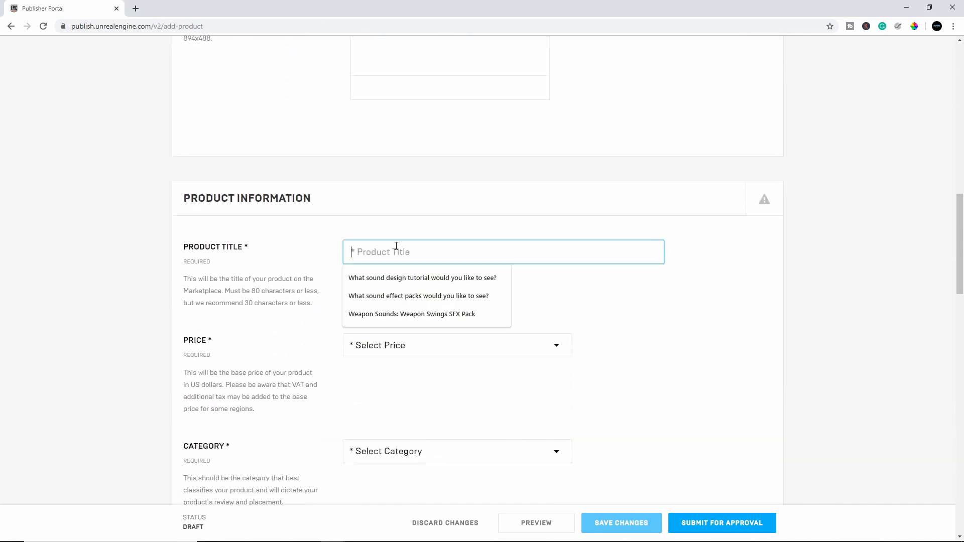
Title the draft 'Sword Hits Sound Pack', price it $9.99, and categorize it as Sound Effects.
{"action": "type", "text": "Sword Hits Sound Pack"}
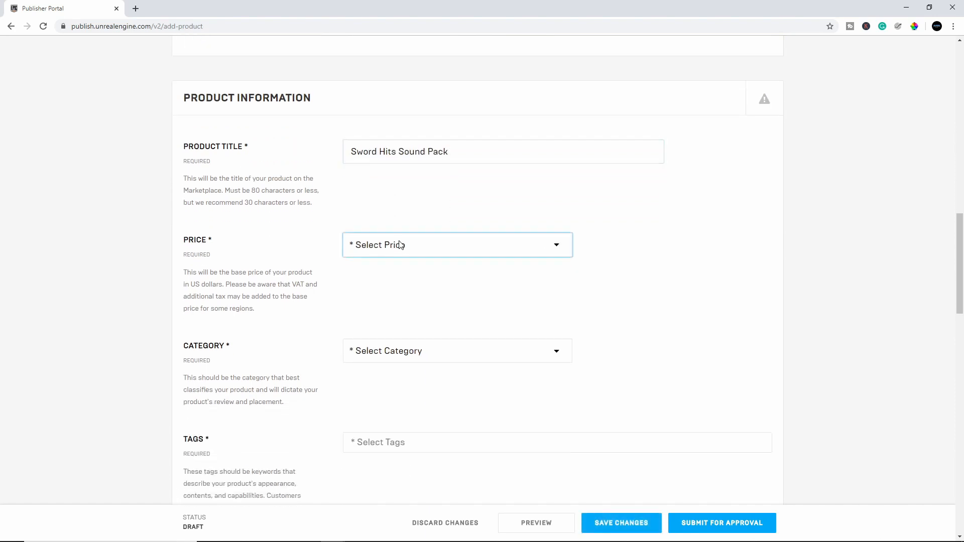
{"action": "left_click", "coordinate": [456, 245]}
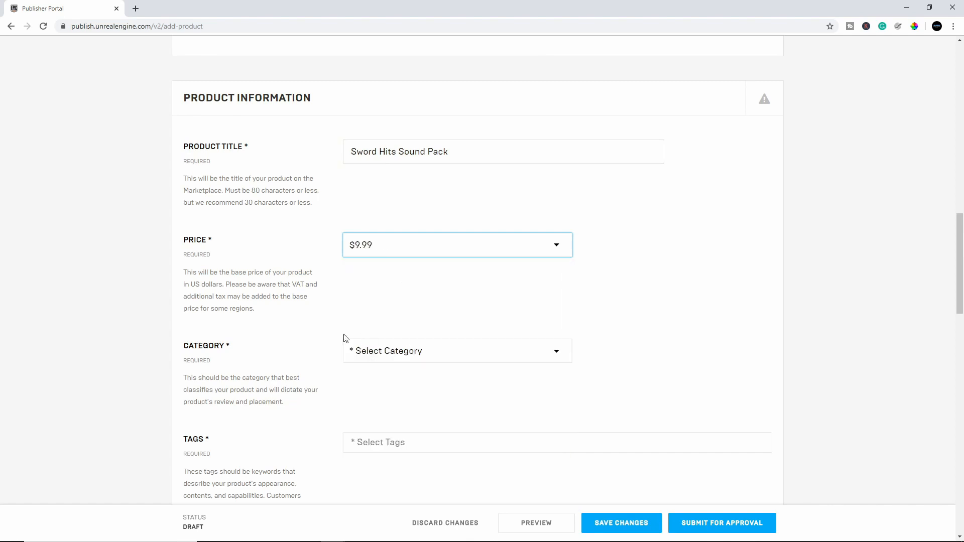
{"action": "left_click", "coordinate": [457, 351]}
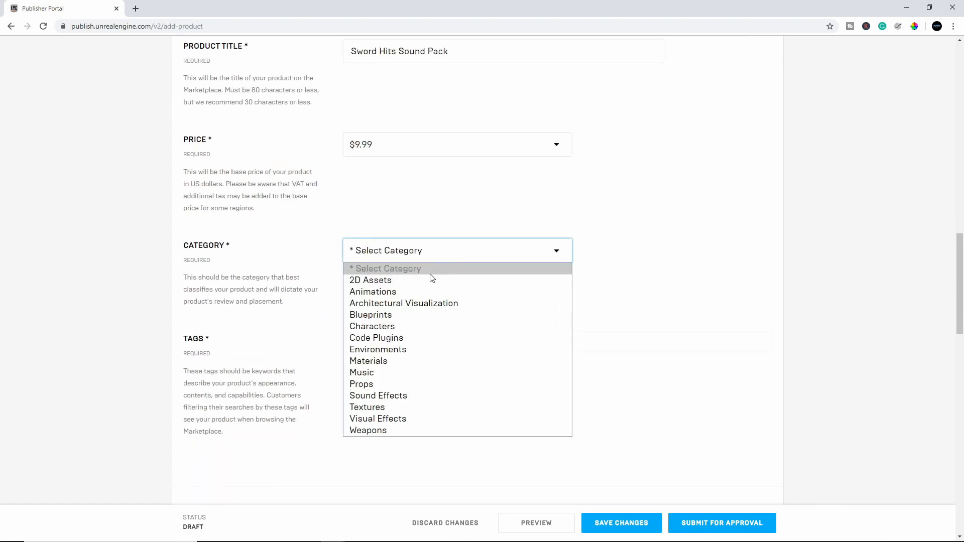
{"action": "left_click", "coordinate": [378, 395]}
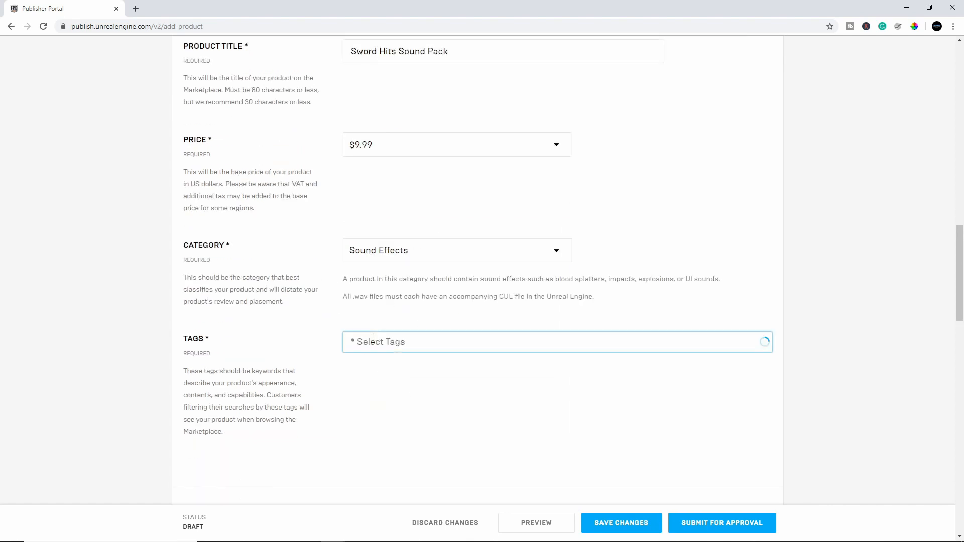
Add the product tags SWORDS, HITS, WEAPONS and MELEE.
{"action": "type", "text": "swor"}
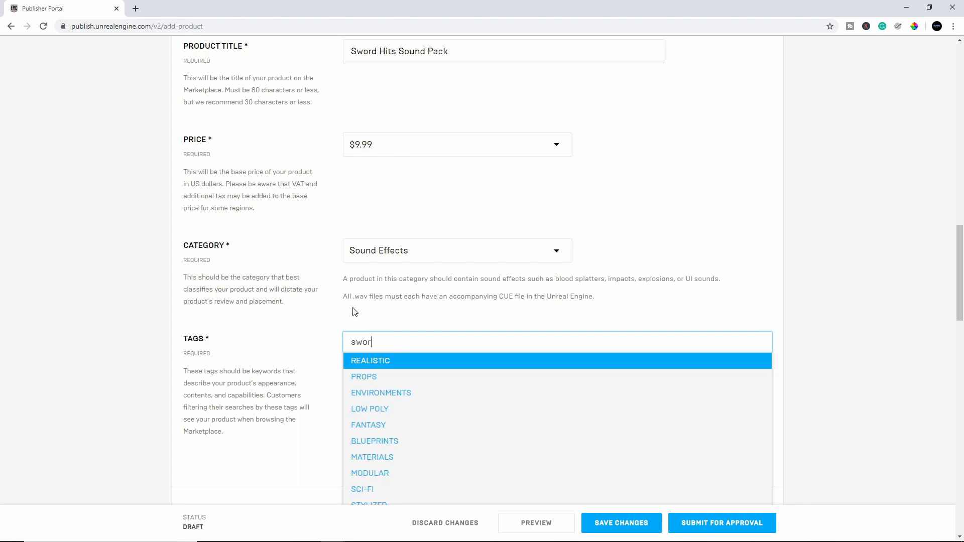
{"action": "left_click", "coordinate": [369, 360]}
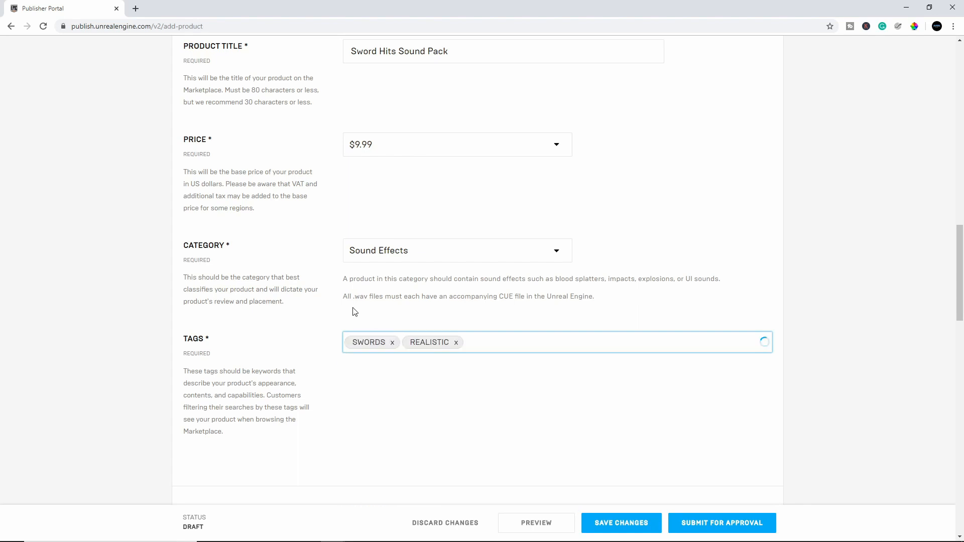
{"action": "type", "text": "HITS"}
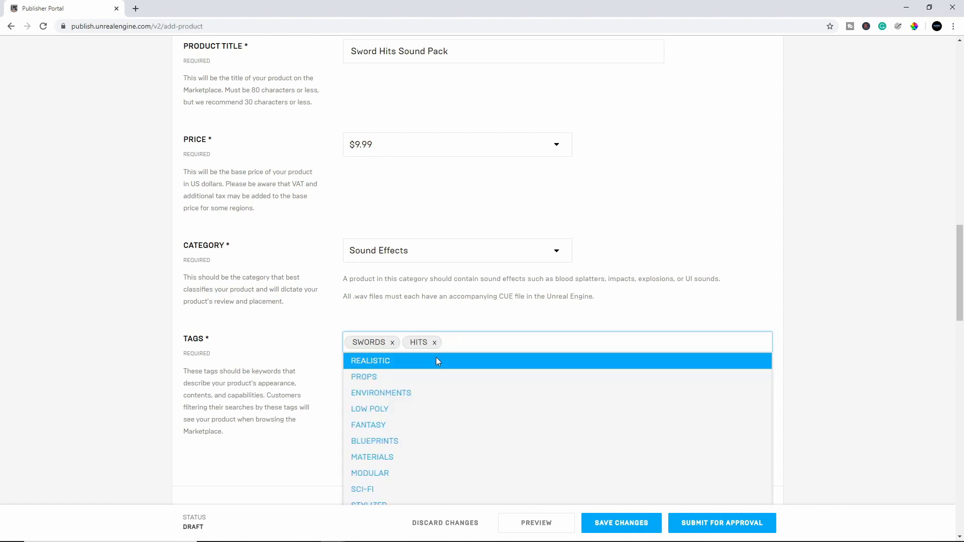
{"action": "type", "text": "weapon"}
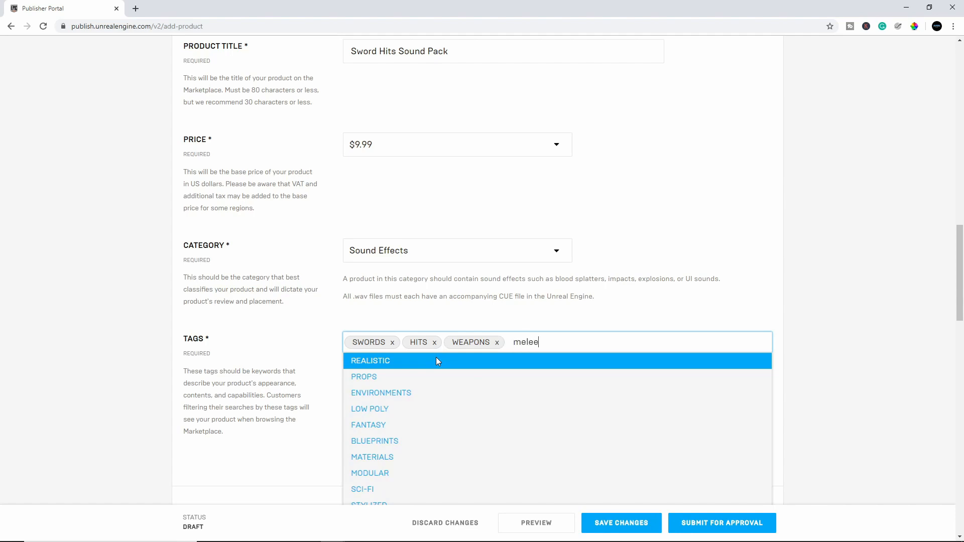
{"action": "key", "text": "Enter"}
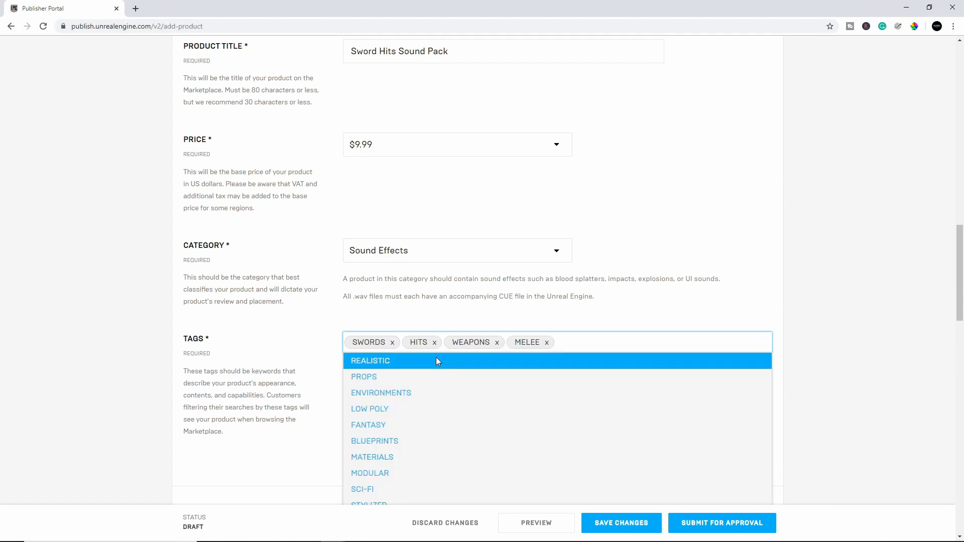
{"action": "scroll", "scroll_direction": "down", "scroll_amount": 3}
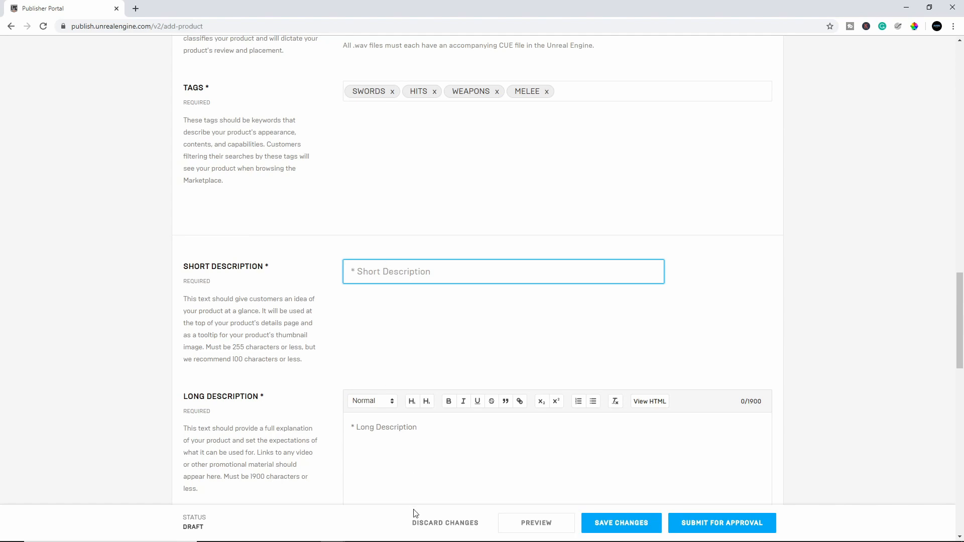
Scroll past the empty Short and Long Description fields down to Product Files.
{"action": "scroll", "scroll_direction": "down", "scroll_amount": 3}
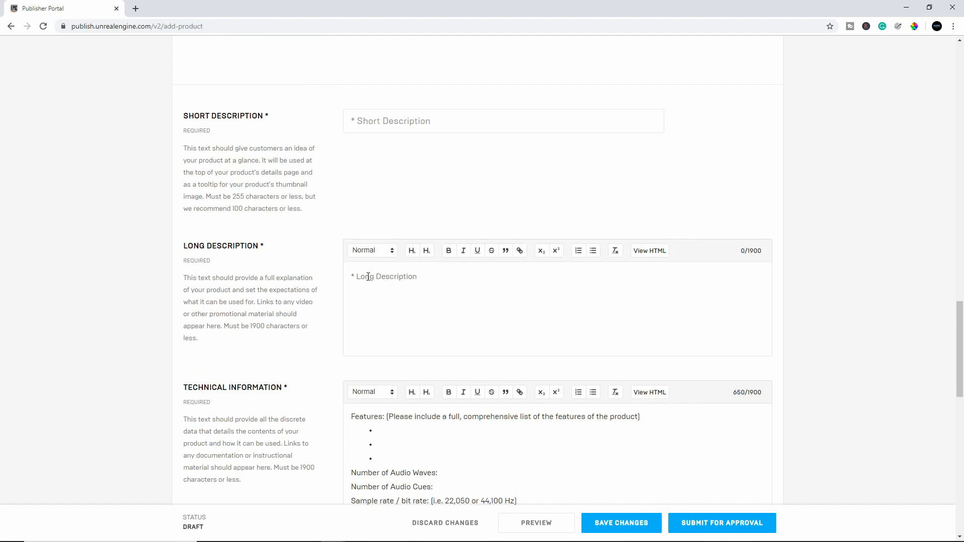
{"action": "left_click", "coordinate": [503, 120]}
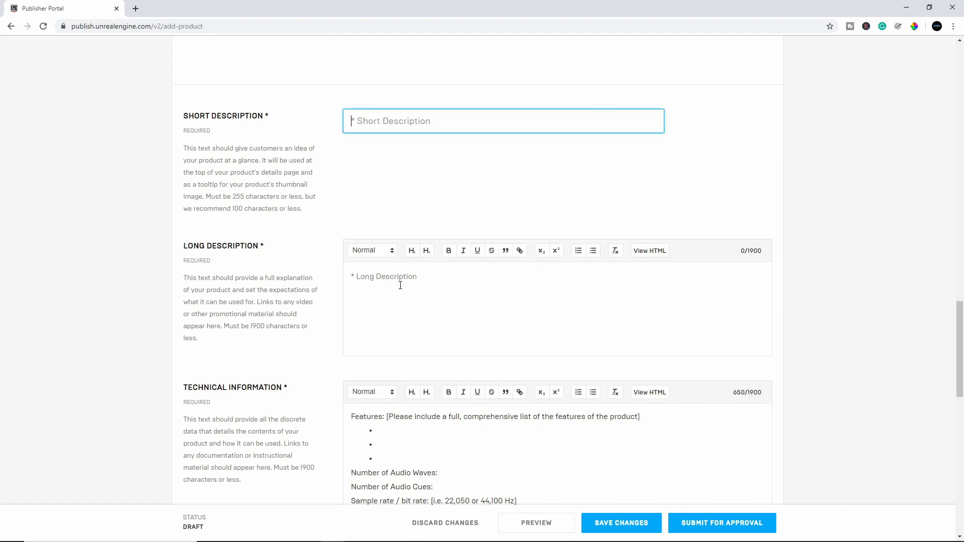
{"action": "left_click", "coordinate": [392, 281]}
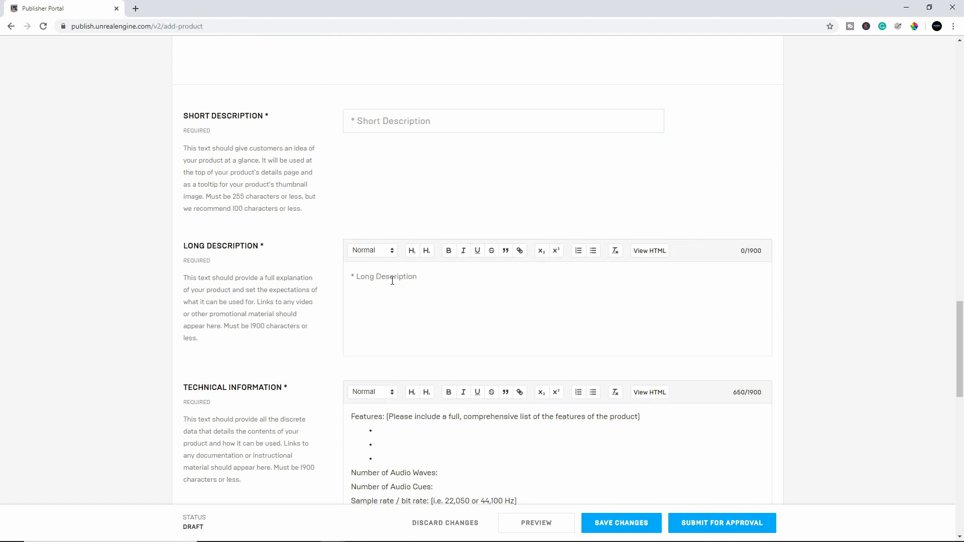
{"action": "left_click", "coordinate": [390, 281]}
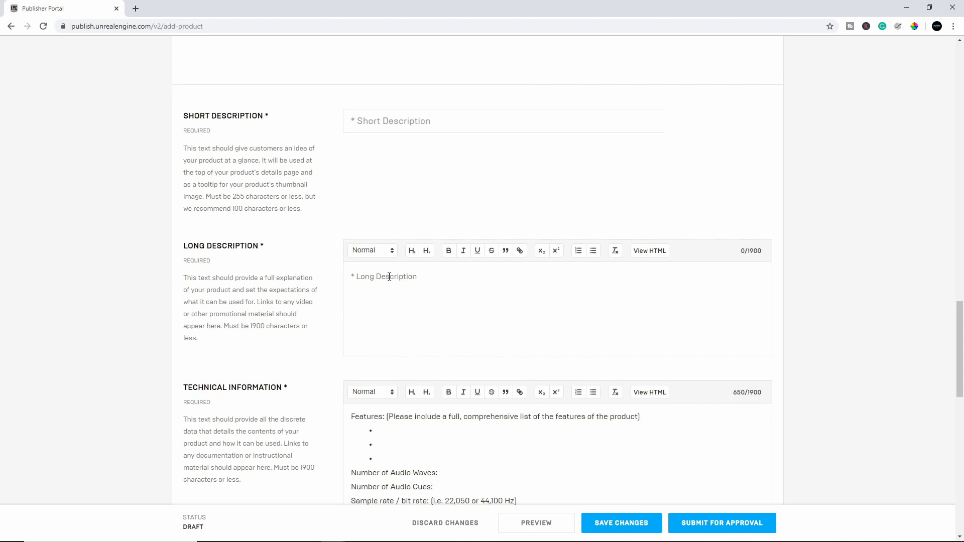
{"action": "mouse_move", "coordinate": [404, 263]}
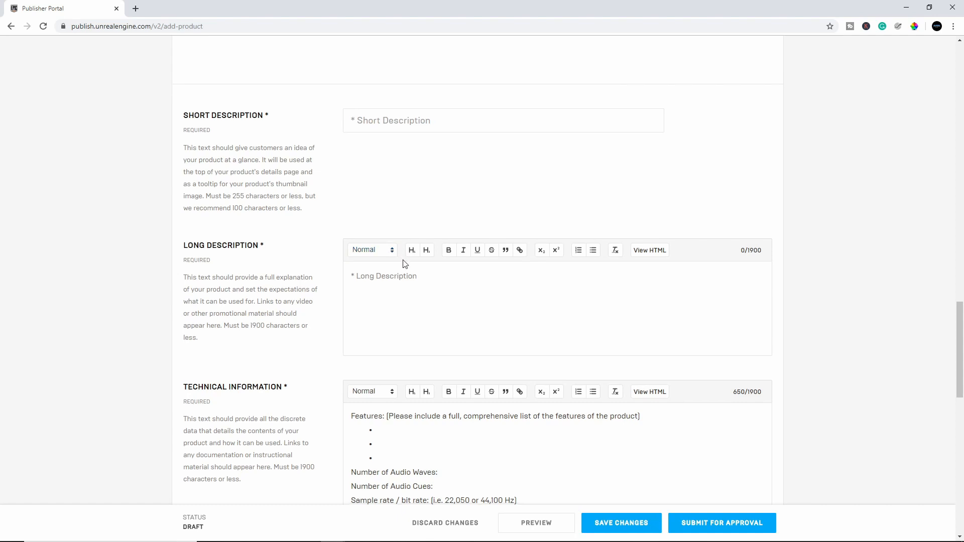
{"action": "scroll", "scroll_direction": "down", "scroll_amount": 3}
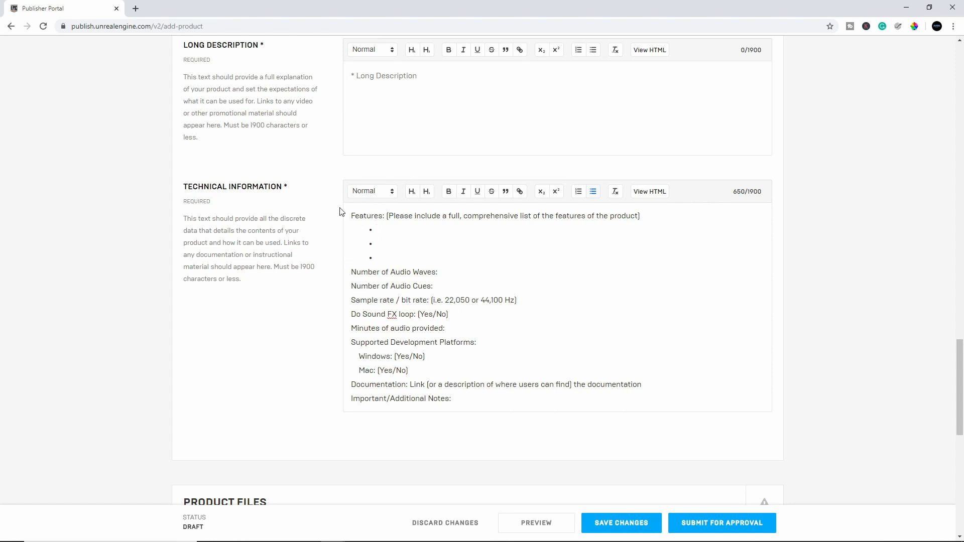
{"action": "scroll", "scroll_direction": "down", "scroll_amount": 3}
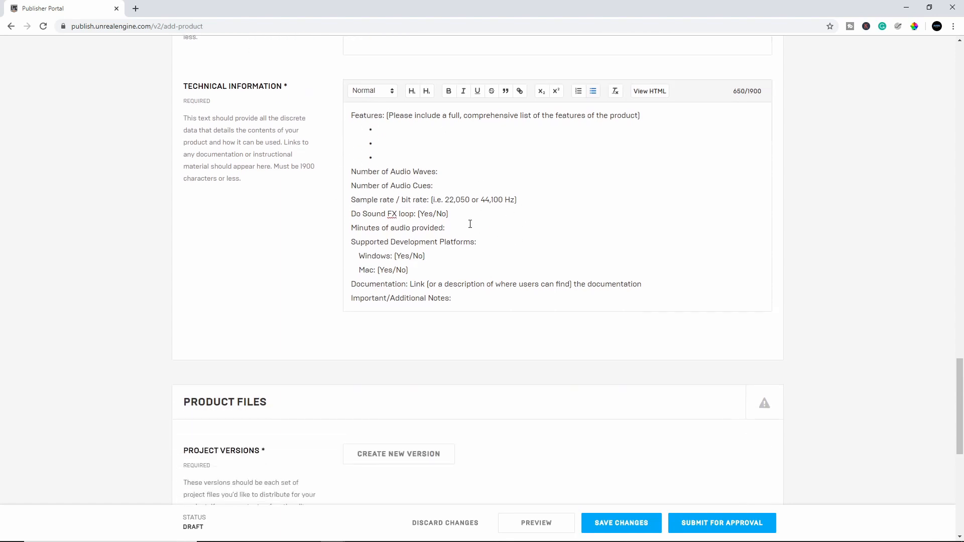
{"action": "scroll", "scroll_direction": "down", "scroll_amount": 3}
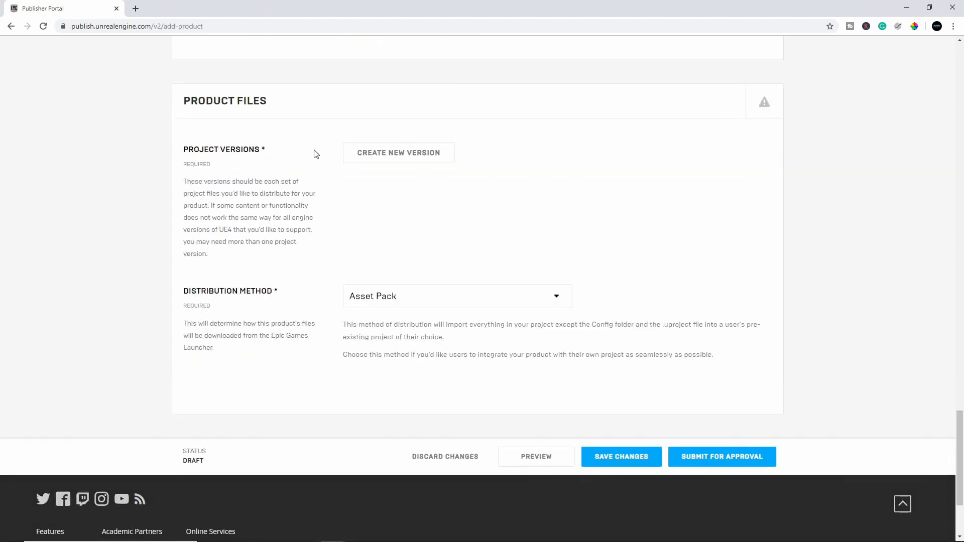
{"action": "mouse_move", "coordinate": [381, 156]}
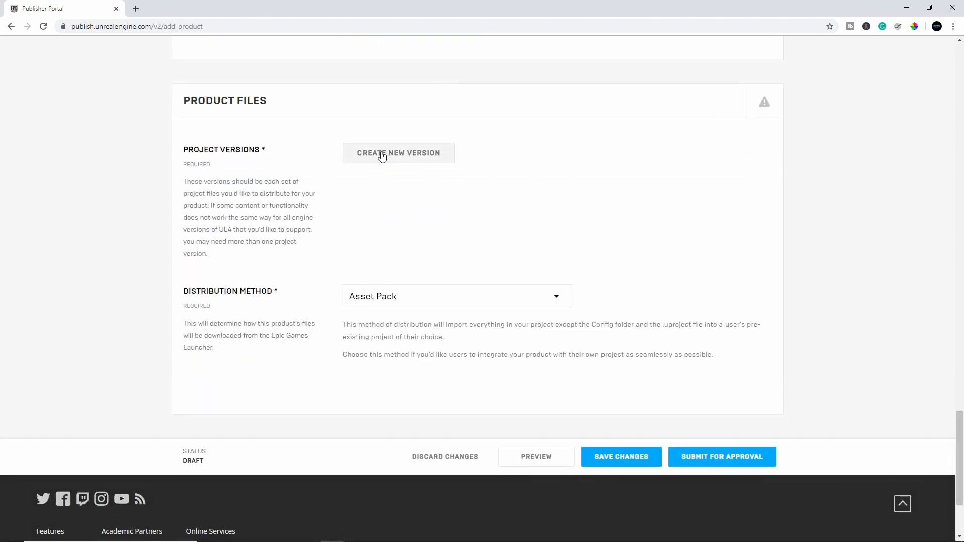
Create a new project version row titled SwordHits01.
{"action": "left_click", "coordinate": [398, 153]}
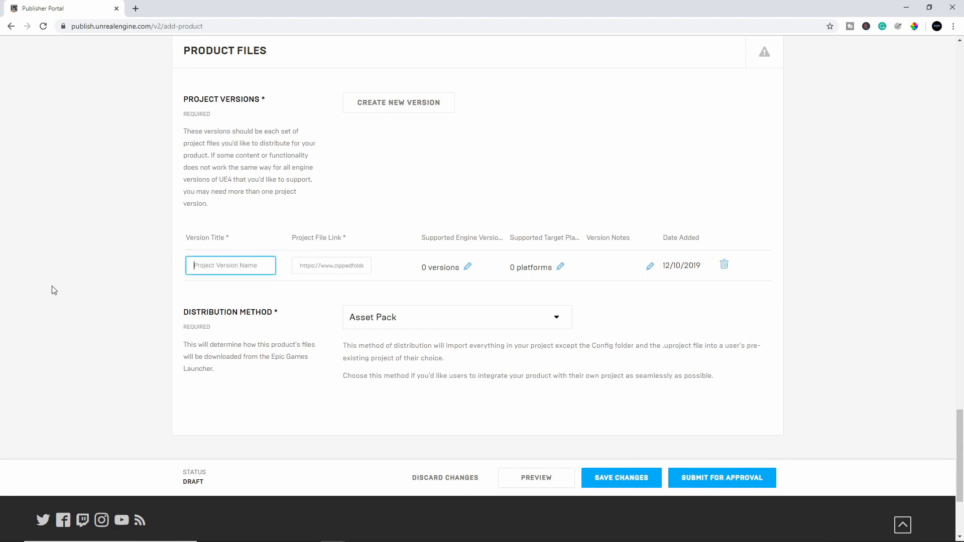
{"action": "mouse_move", "coordinate": [112, 272]}
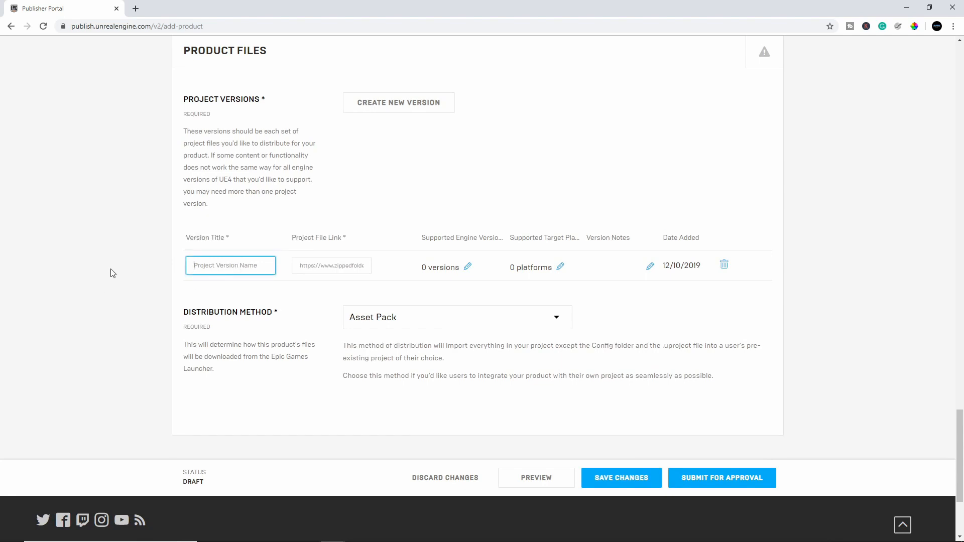
{"action": "type", "text": "SwordHits"}
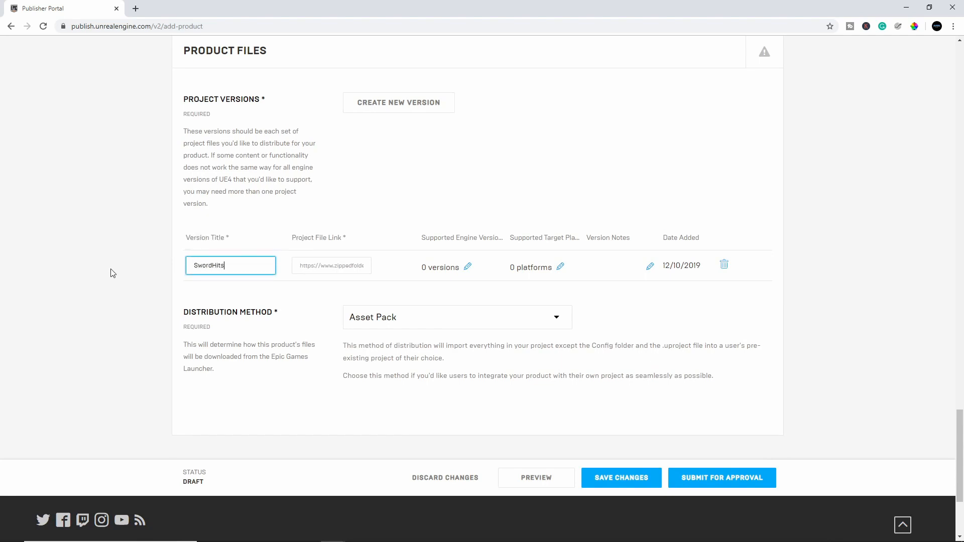
{"action": "mouse_move", "coordinate": [305, 311]}
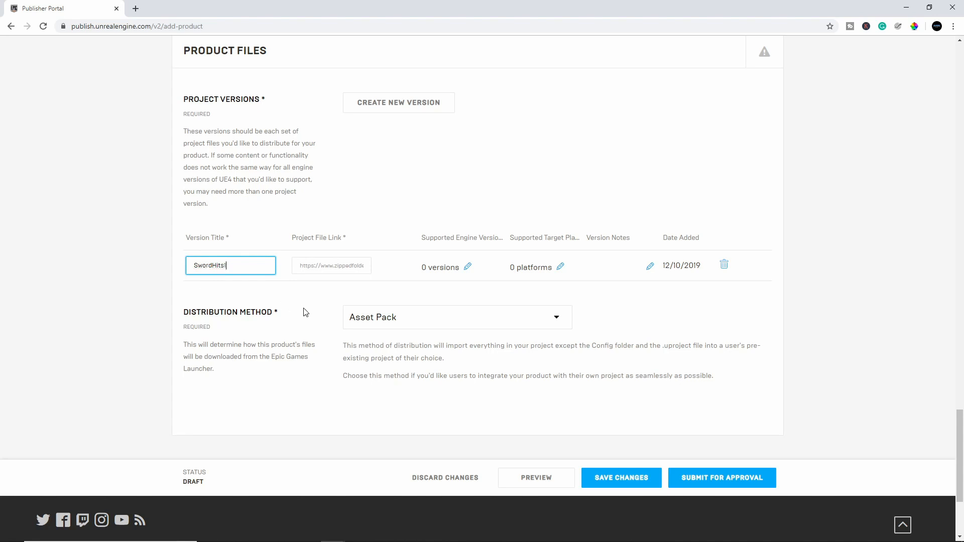
{"action": "type", "text": "01"}
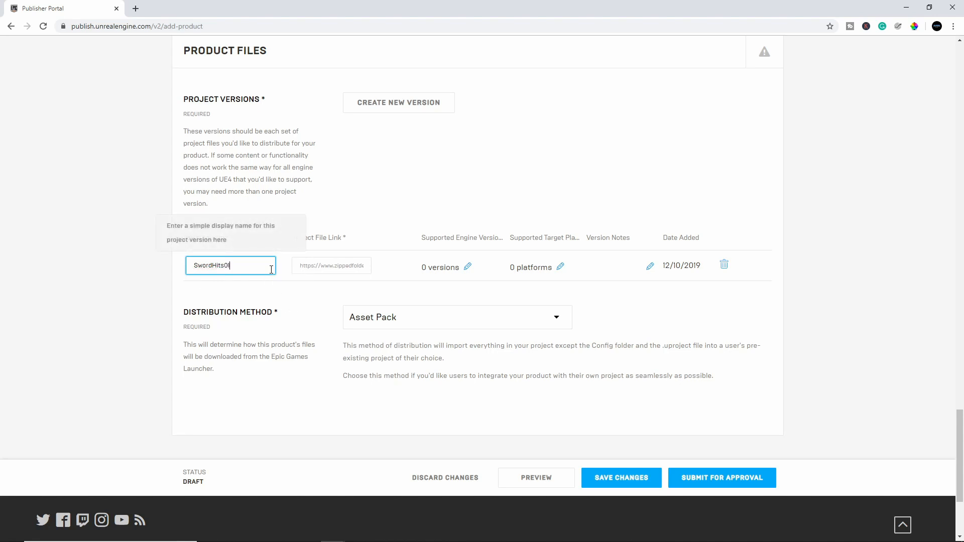
{"action": "left_click", "coordinate": [331, 265]}
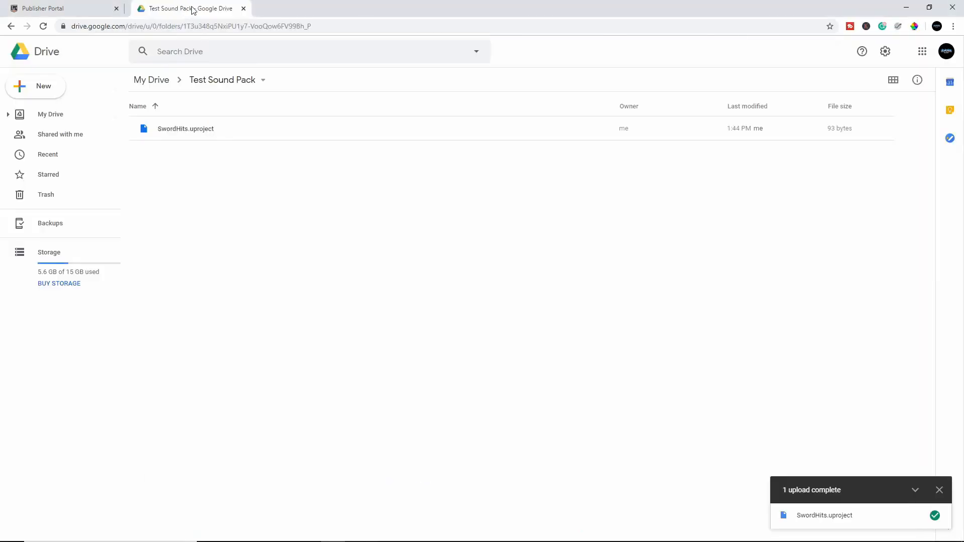
Enable link sharing for SwordHits.uproject in Google Drive, then return to the Publisher Portal tab.
{"action": "right_click", "coordinate": [185, 128]}
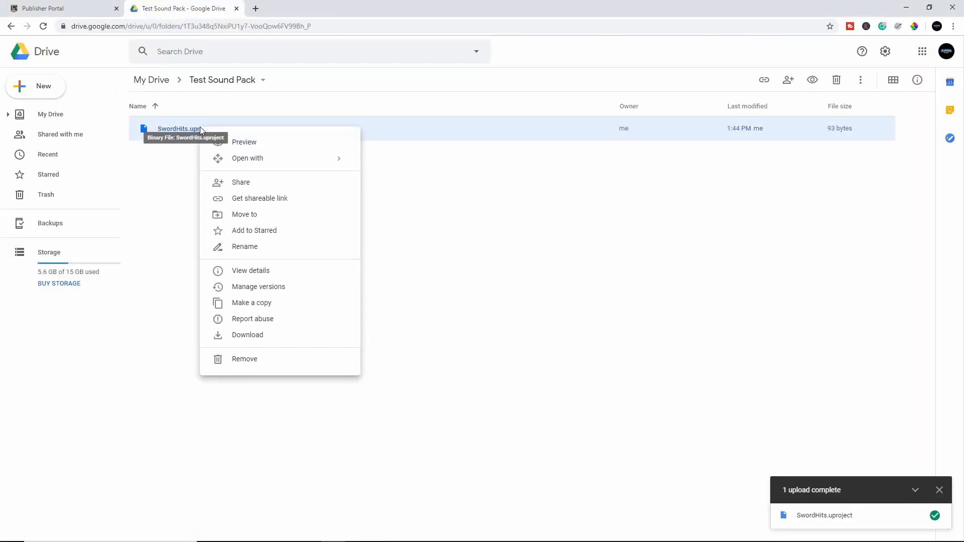
{"action": "left_click", "coordinate": [259, 198]}
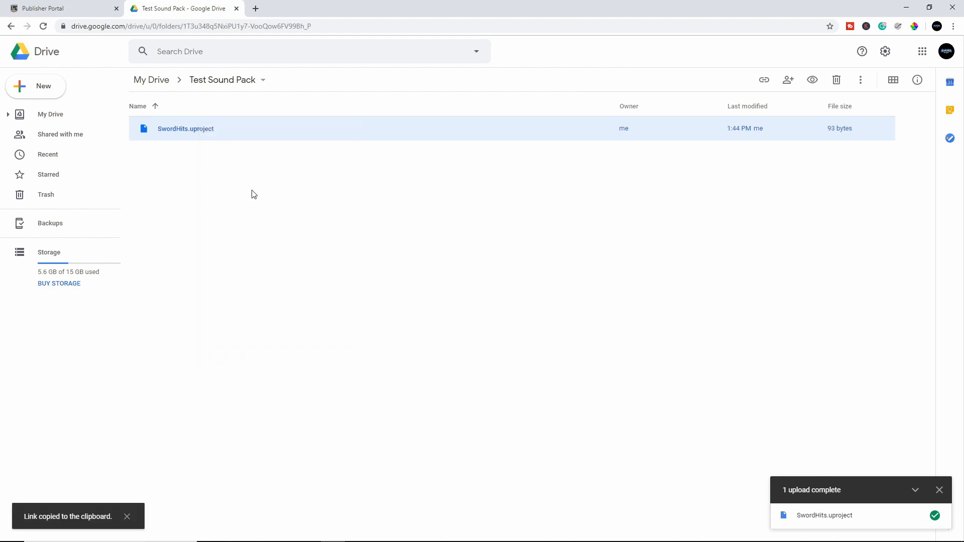
{"action": "left_click", "coordinate": [764, 80]}
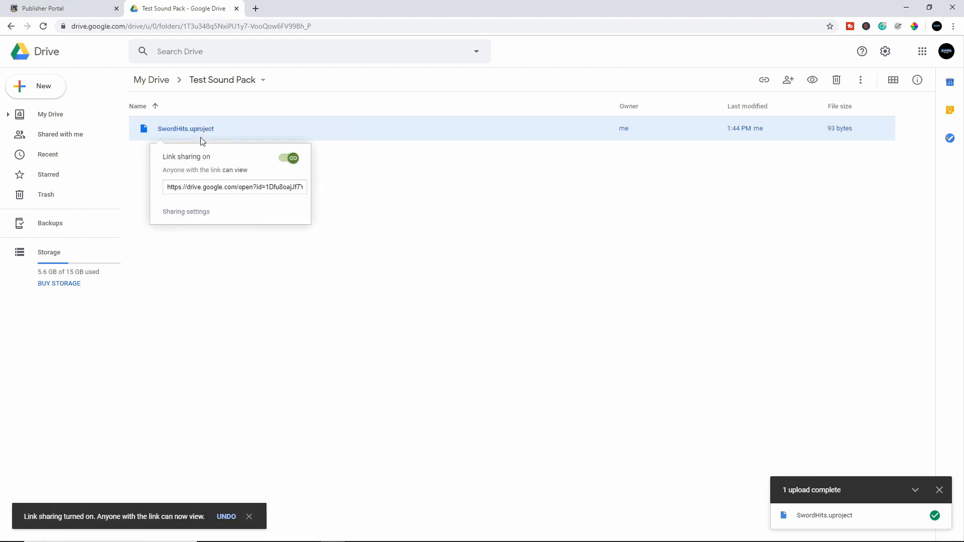
{"action": "right_click", "coordinate": [185, 129]}
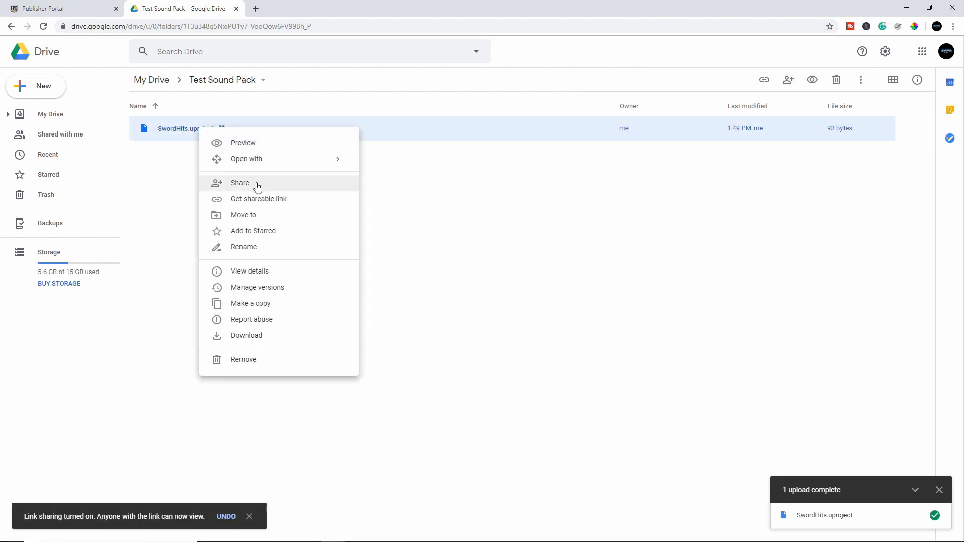
{"action": "left_click", "coordinate": [240, 183]}
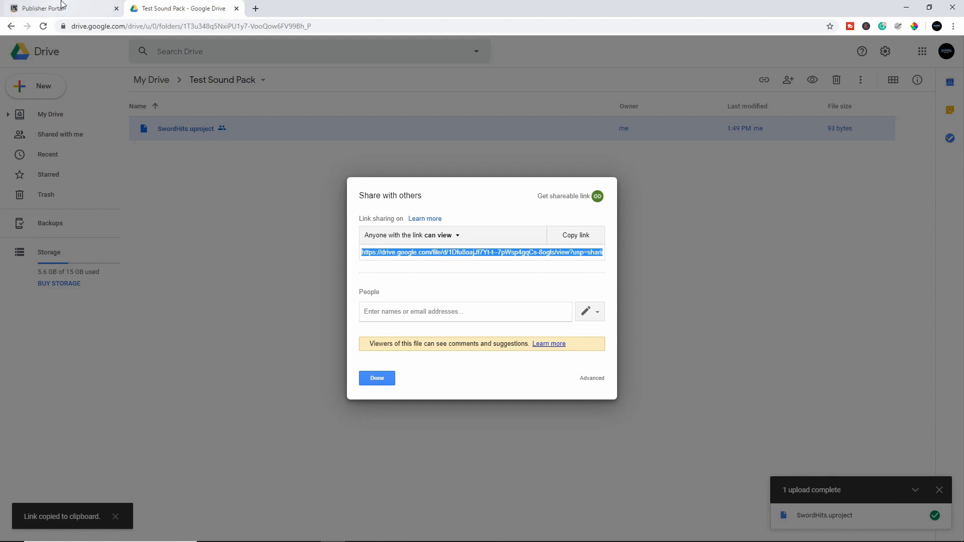
{"action": "left_click", "coordinate": [44, 8]}
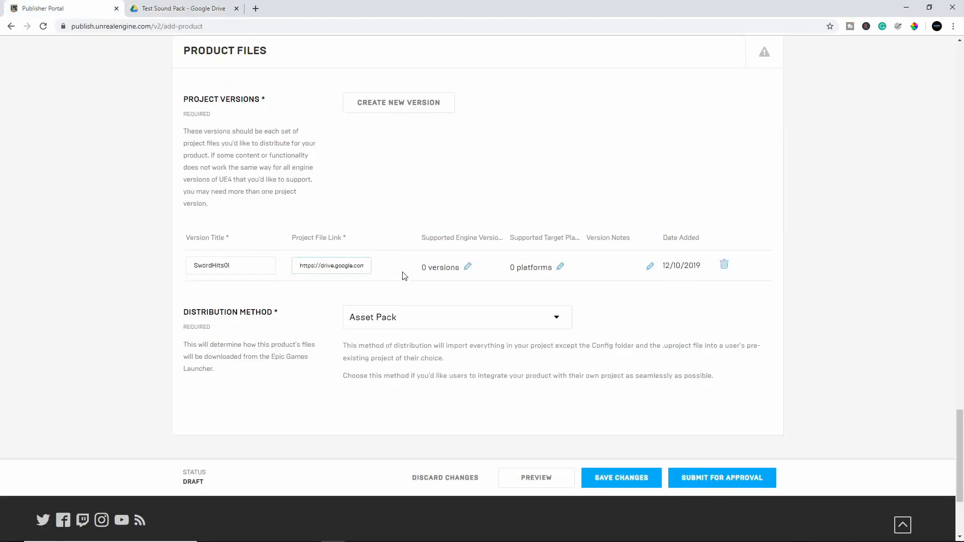
Set one supported engine version for SwordHits01.
{"action": "left_click", "coordinate": [468, 267]}
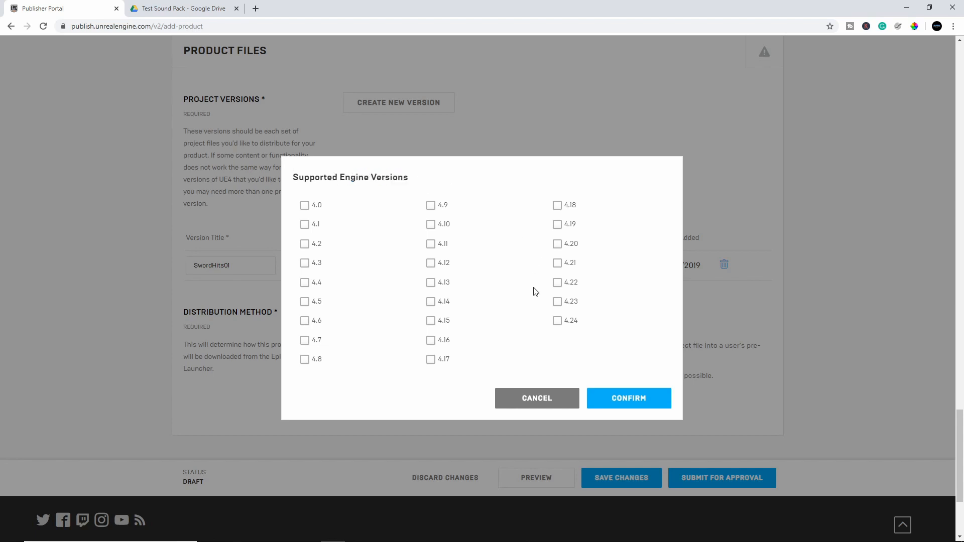
{"action": "left_click", "coordinate": [557, 321]}
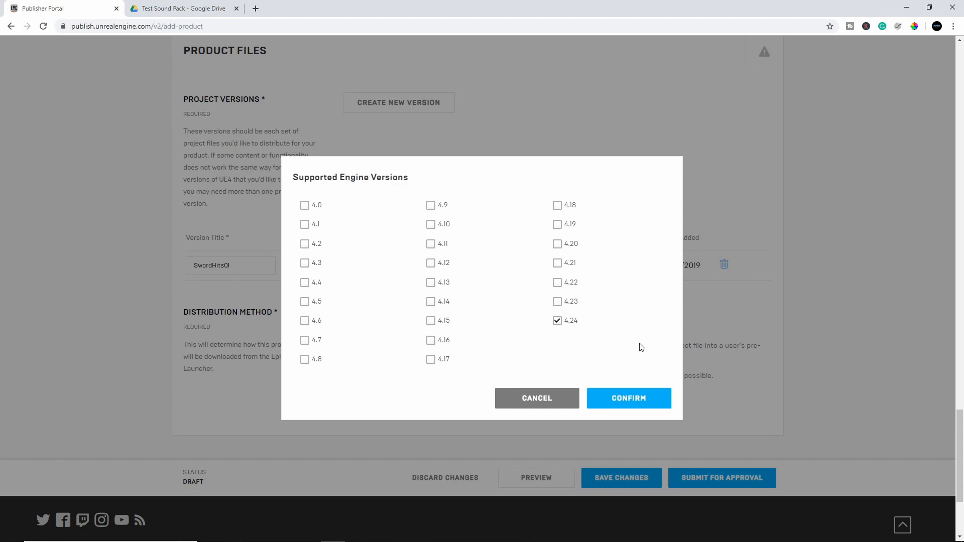
{"action": "left_click", "coordinate": [556, 301]}
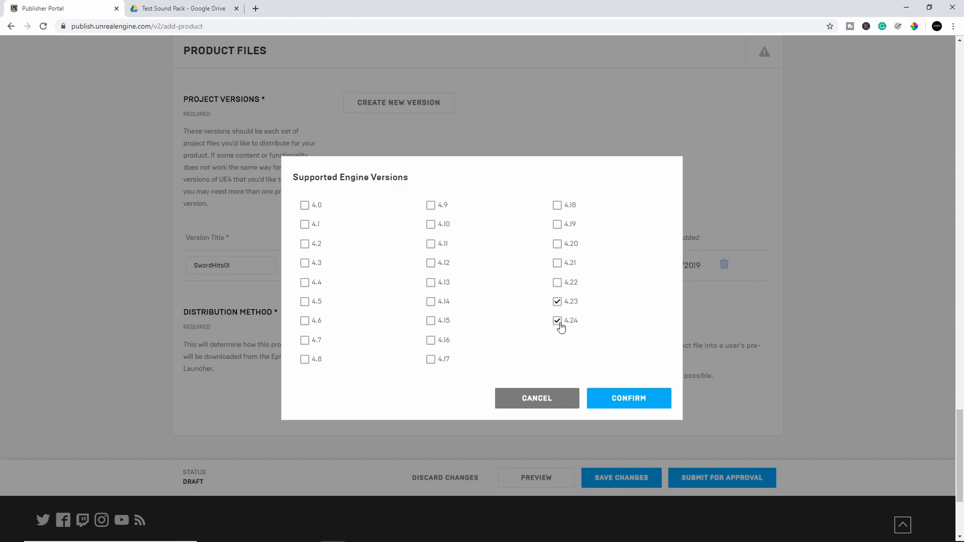
{"action": "left_click", "coordinate": [629, 398]}
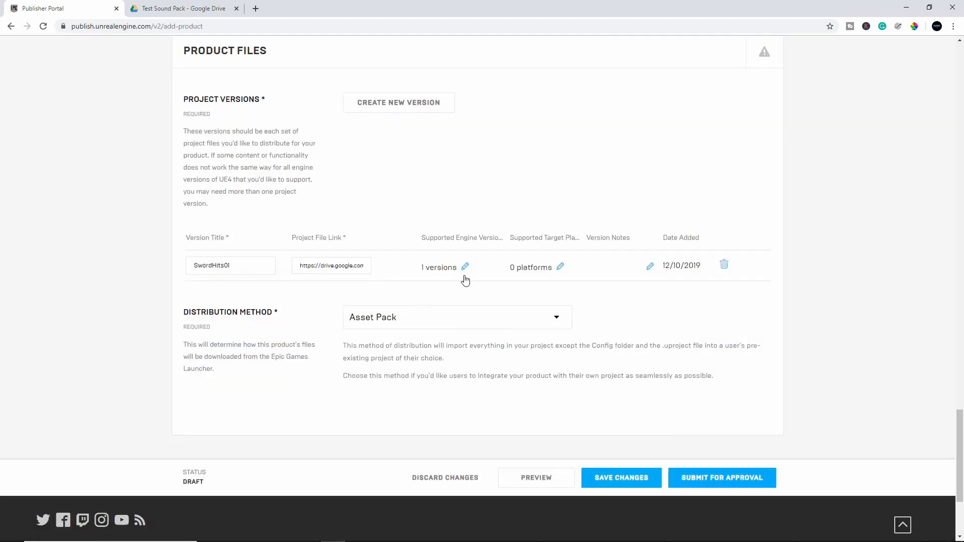
Add Linux so all 12 target platforms are selected.
{"action": "left_click", "coordinate": [559, 267]}
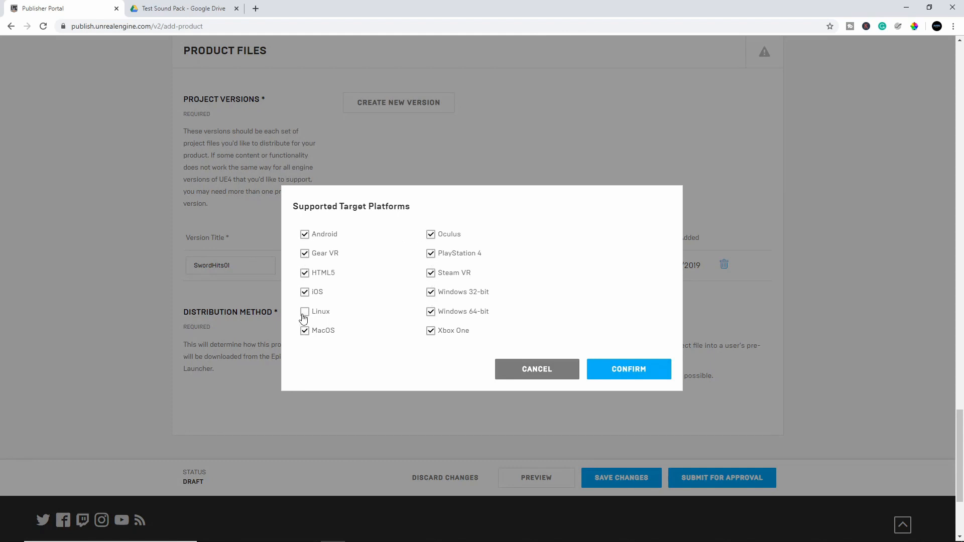
{"action": "left_click", "coordinate": [304, 311]}
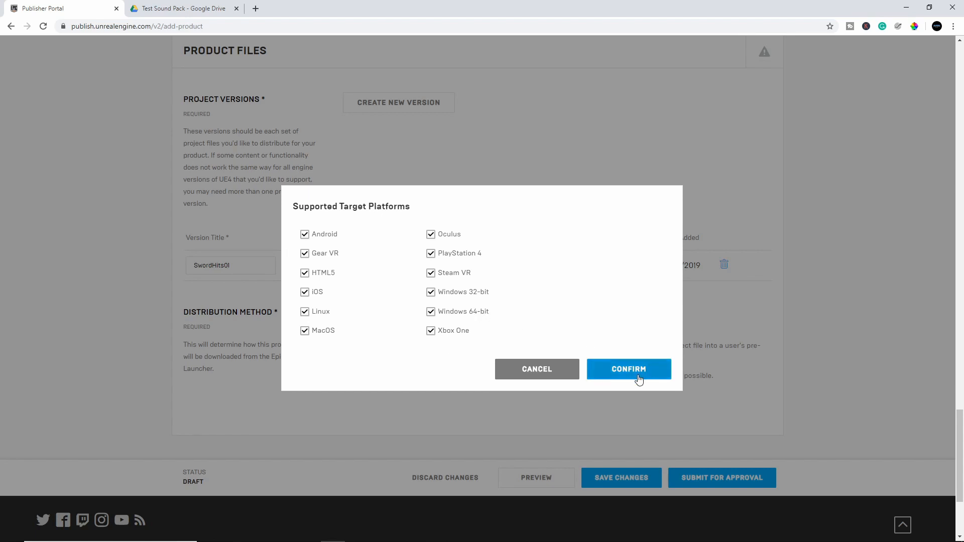
{"action": "left_click", "coordinate": [628, 369]}
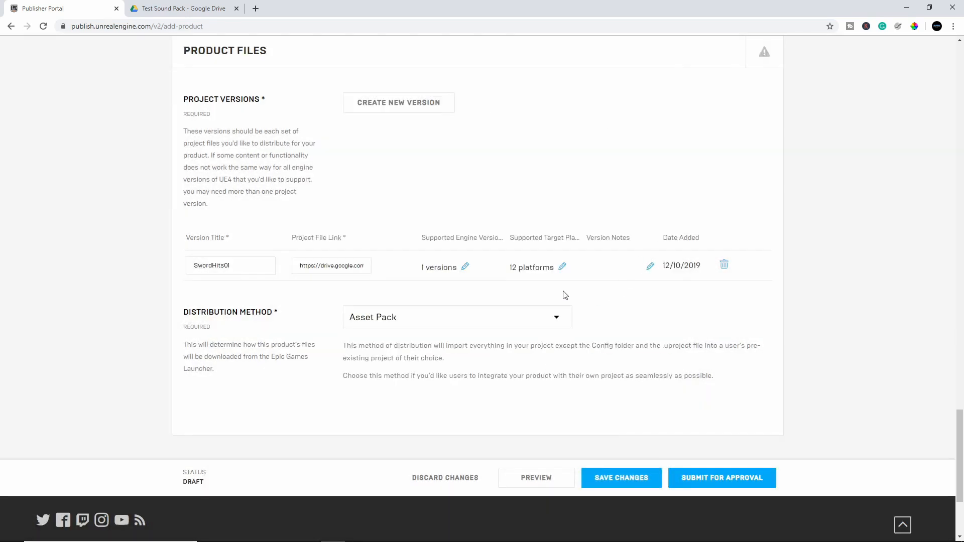
{"action": "scroll", "scroll_direction": "down", "scroll_amount": 3}
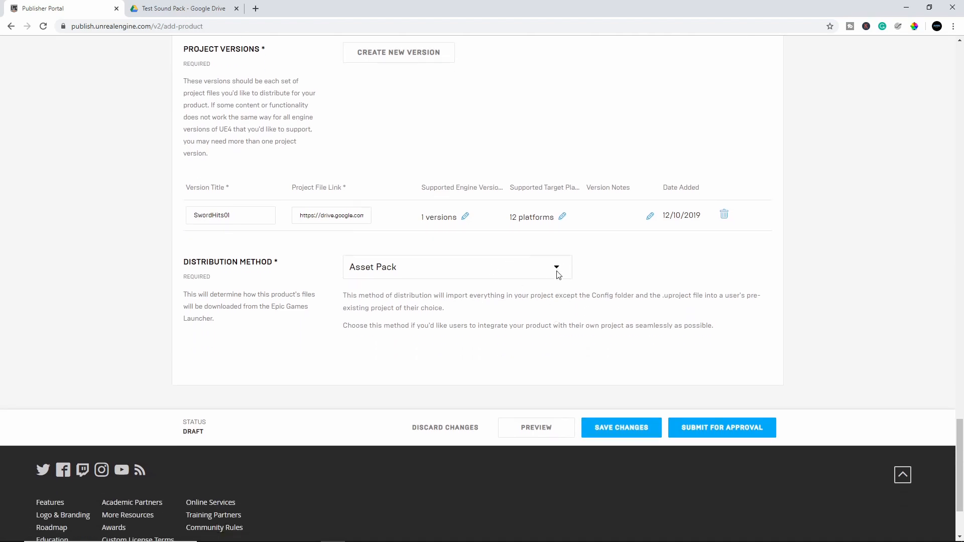
{"action": "scroll", "scroll_direction": "down", "scroll_amount": 3}
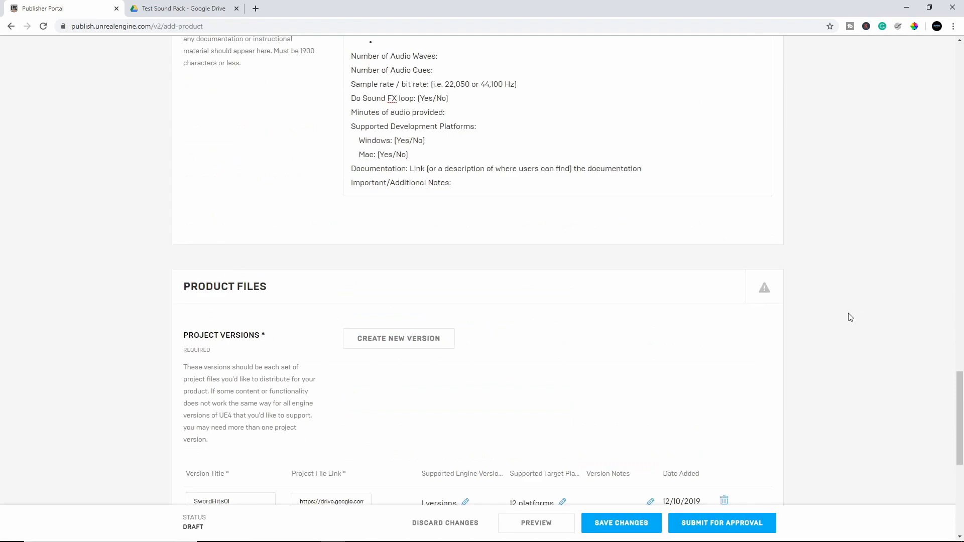
{"action": "scroll", "scroll_direction": "up", "scroll_amount": 3}
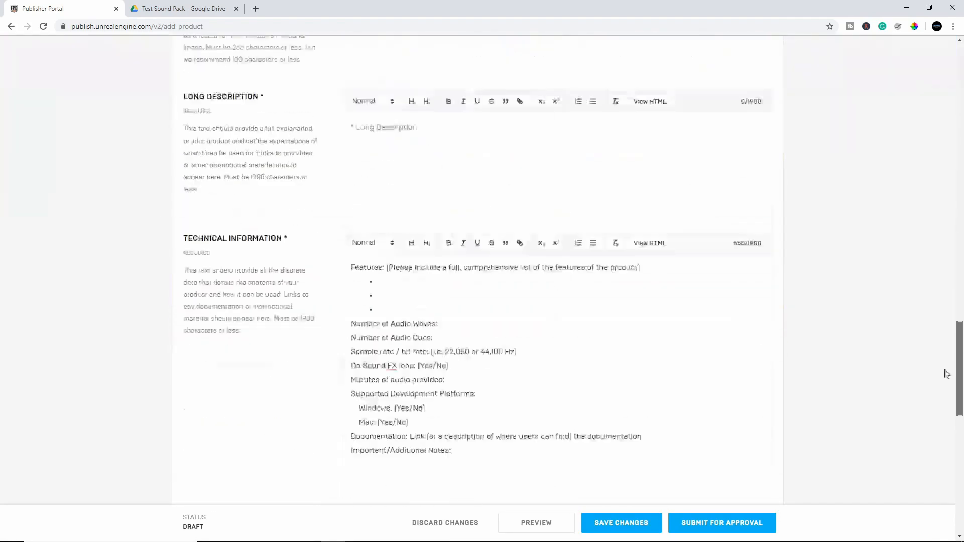
{"action": "scroll", "scroll_direction": "down", "scroll_amount": 3}
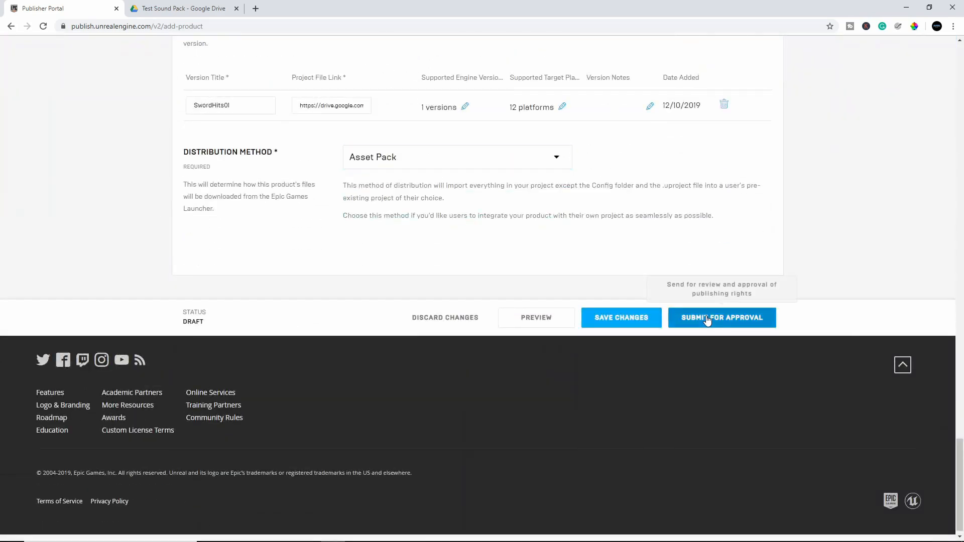
{"action": "mouse_move", "coordinate": [838, 221]}
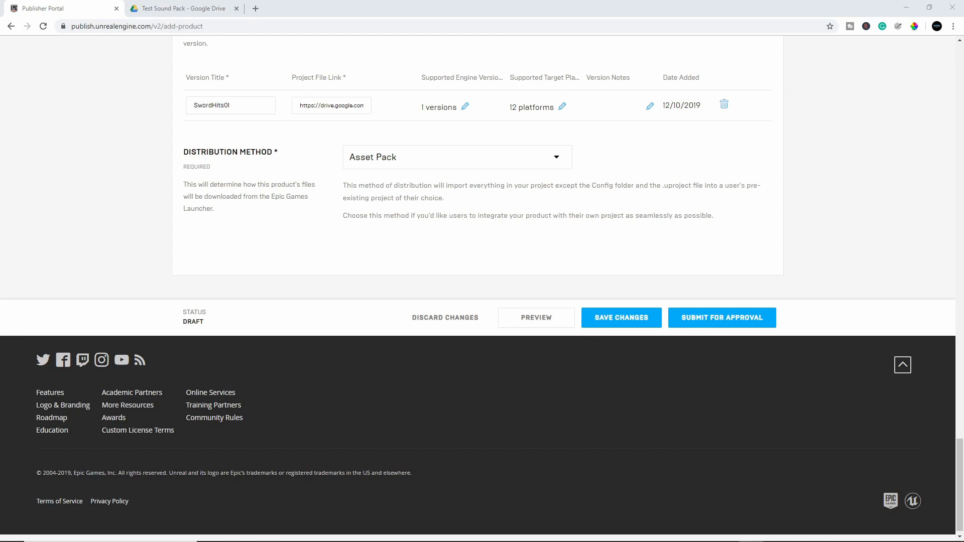
{"action": "mouse_move", "coordinate": [853, 254]}
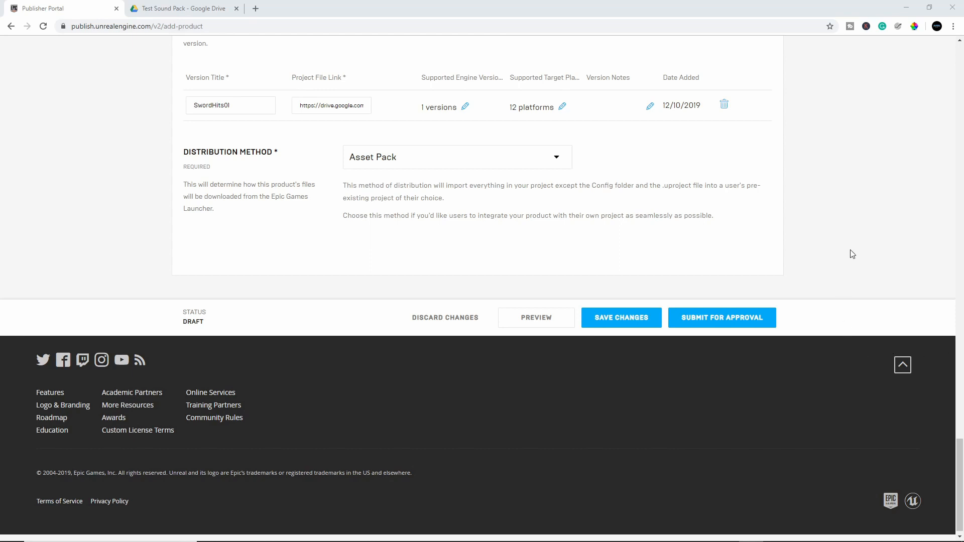